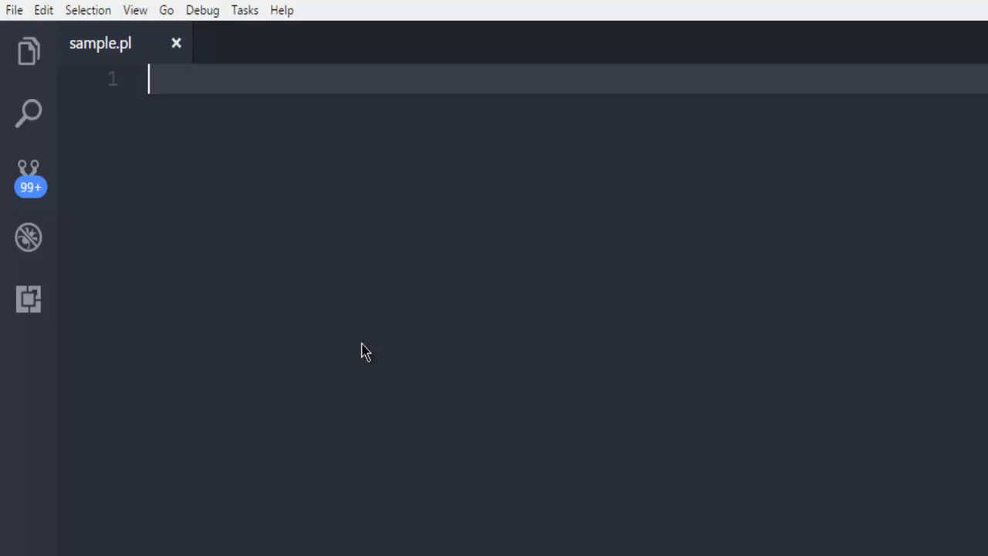
pyautogui.moveTo(272, 86)
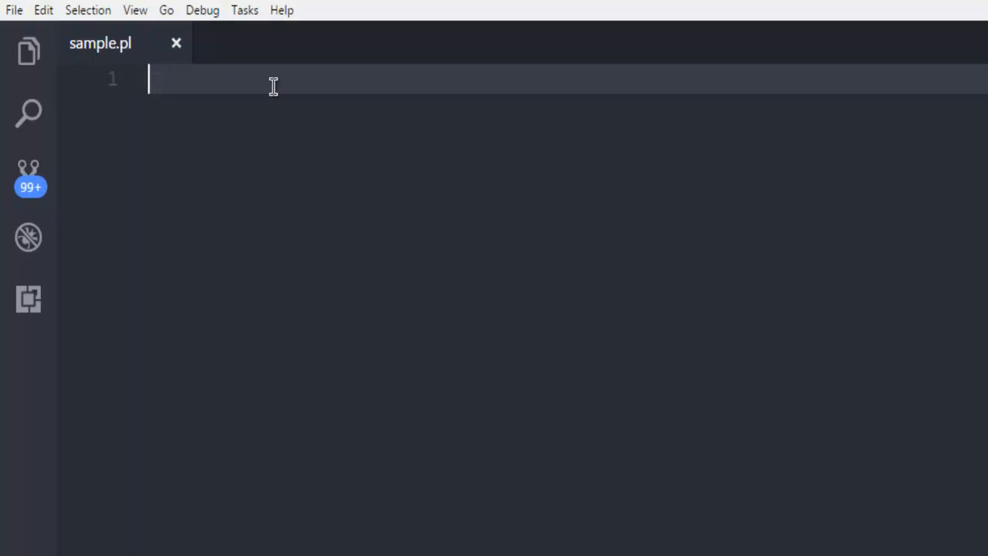
# Step: Add the 'use strict;' and 'use warnings;' pragmas at the top of sample.pl
pyautogui.write('use stri')
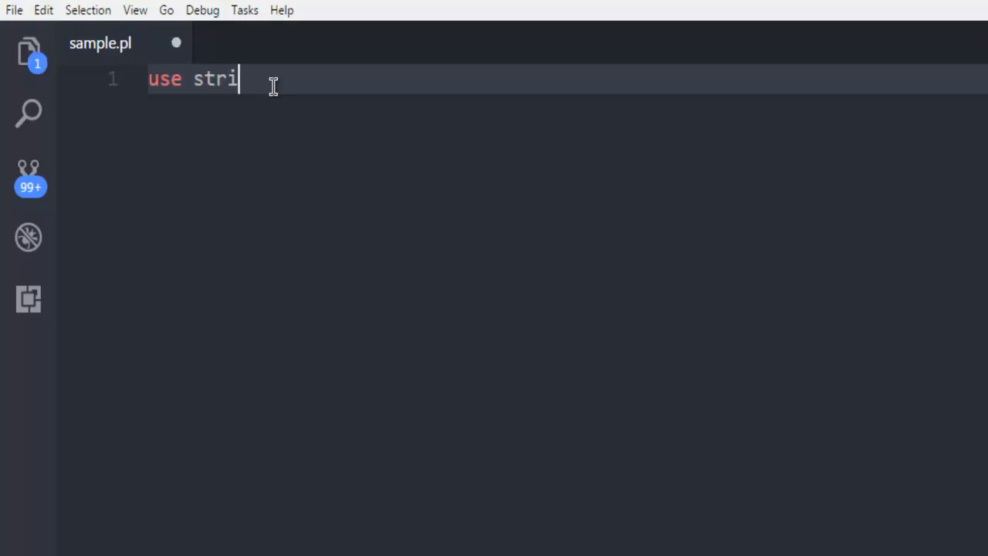
pyautogui.write('ct;')
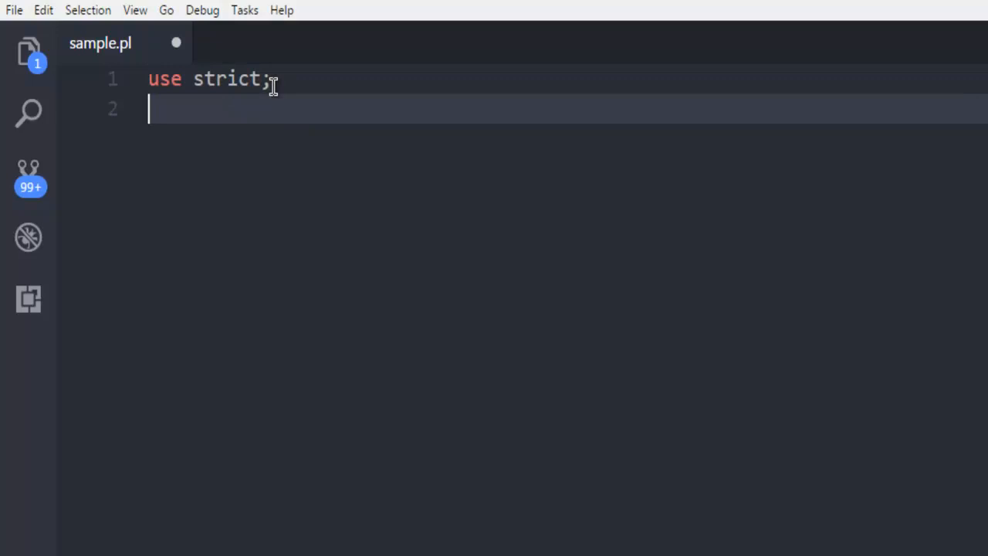
pyautogui.write('user')
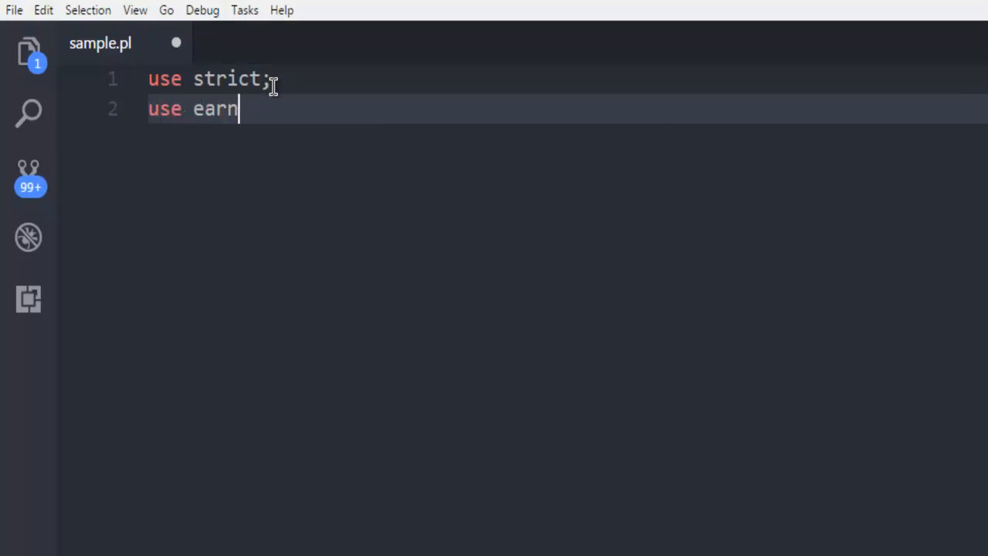
pyautogui.write('warning')
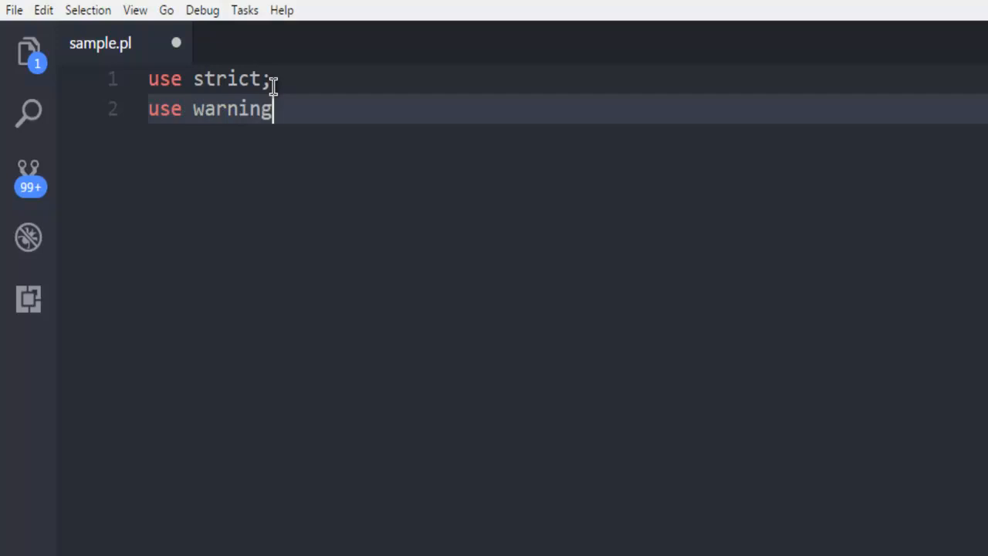
pyautogui.write('s;')
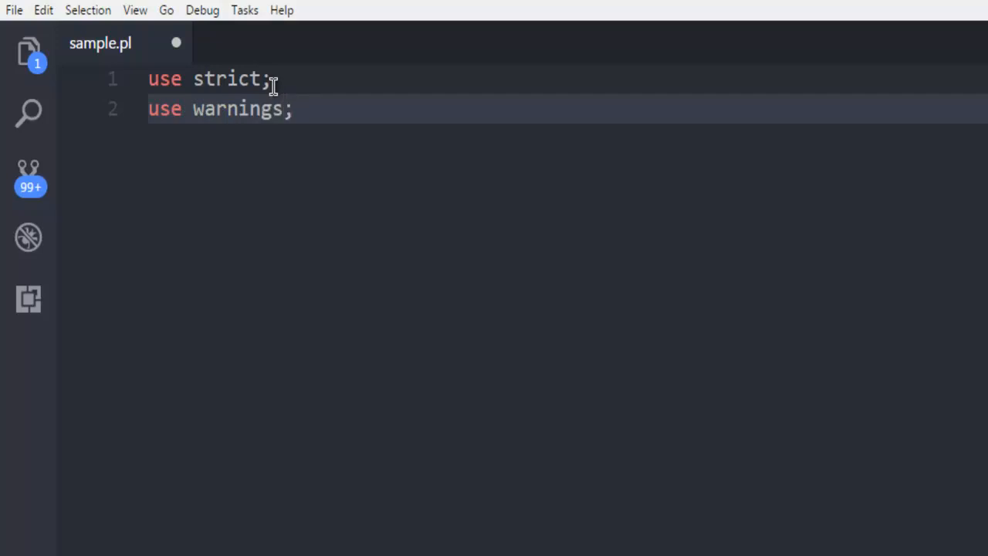
pyautogui.press('Enter')
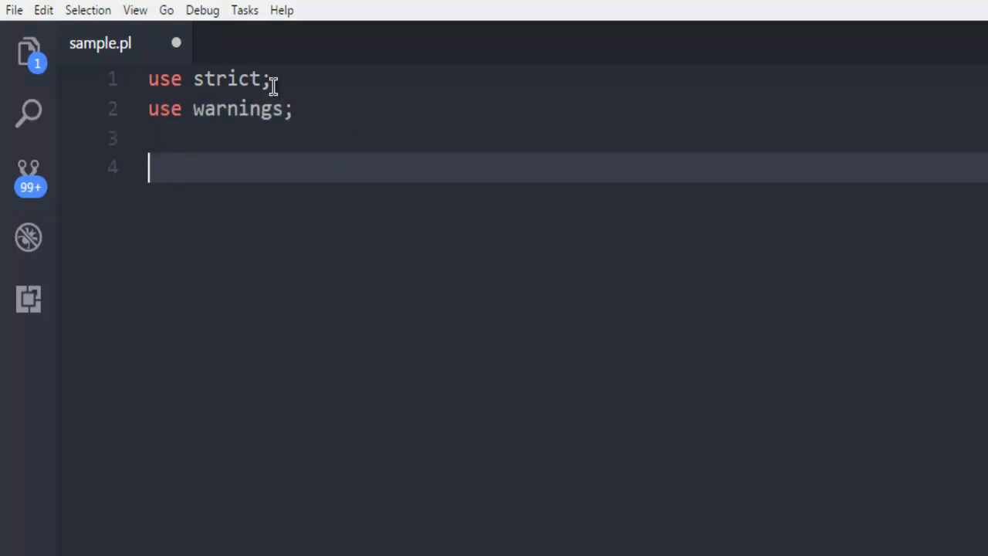
# Step: Import the Excel::Writer::XLSX module with a use statement
pyautogui.write('u')
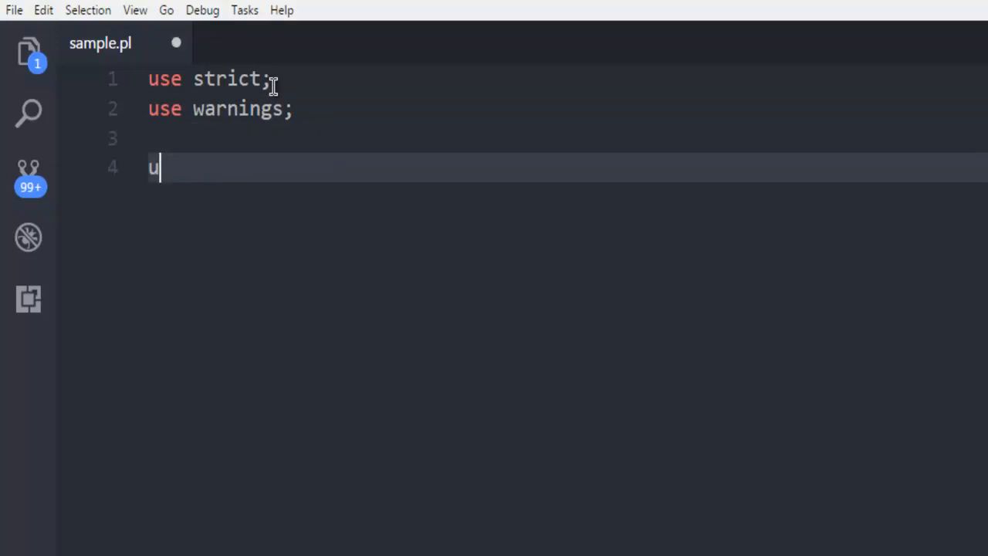
pyautogui.write('se E')
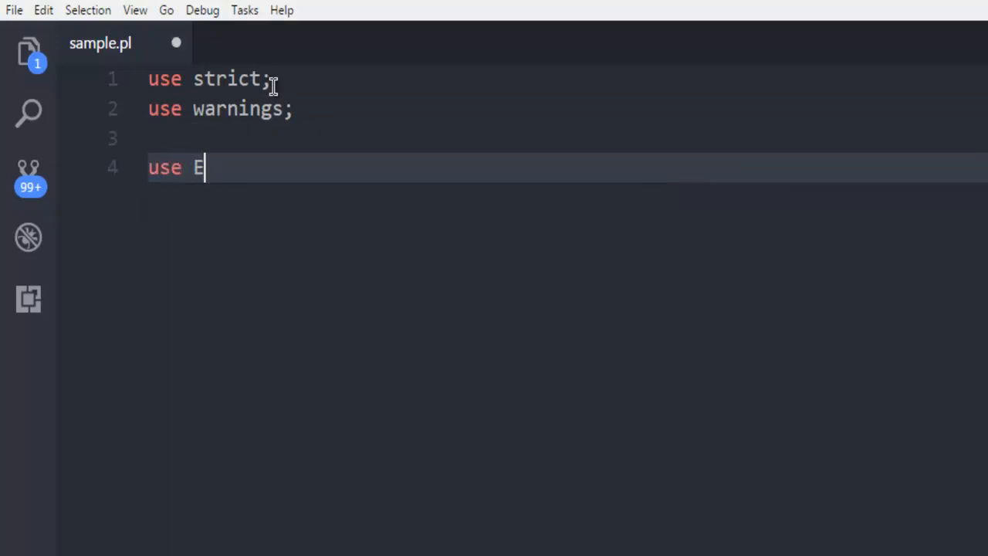
pyautogui.write('xcel:')
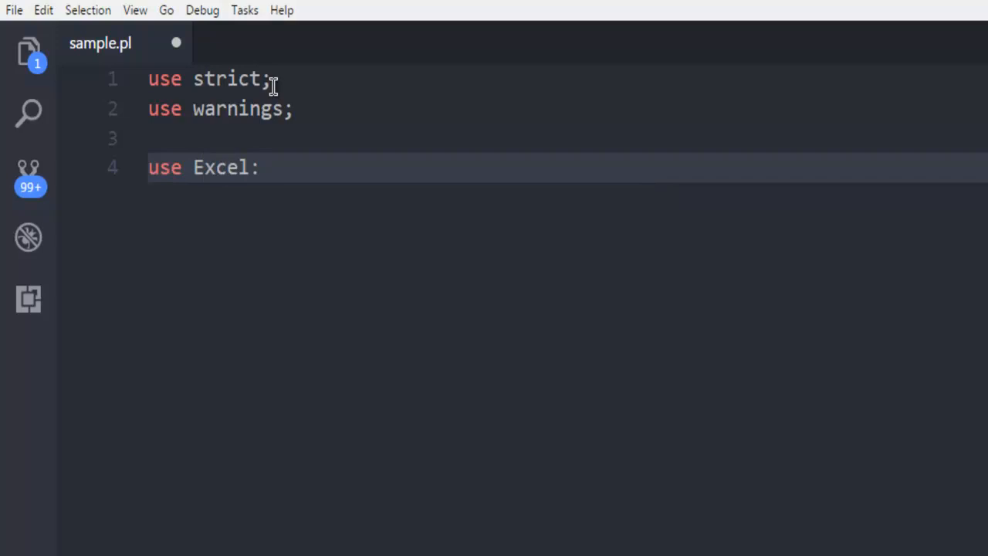
pyautogui.write('Writer')
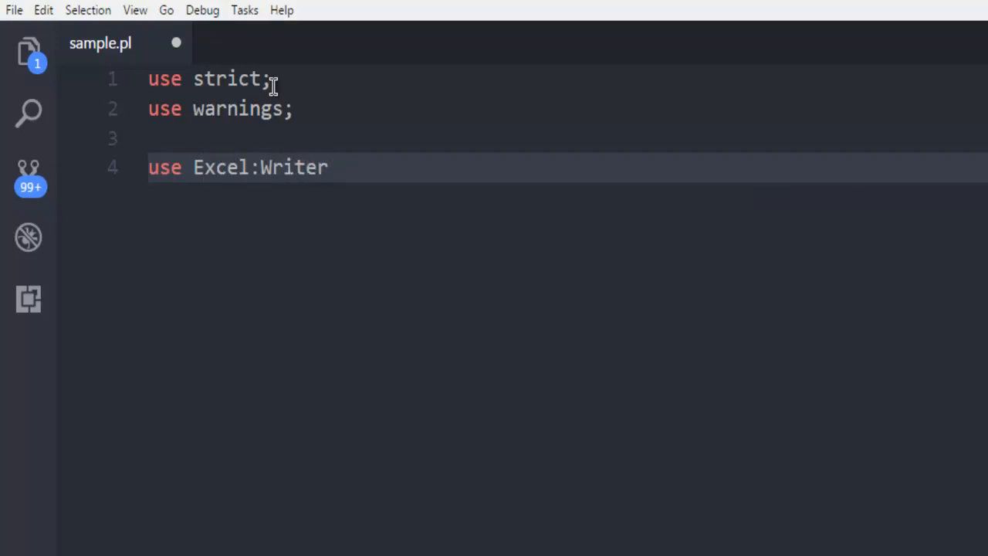
pyautogui.write('::XLS')
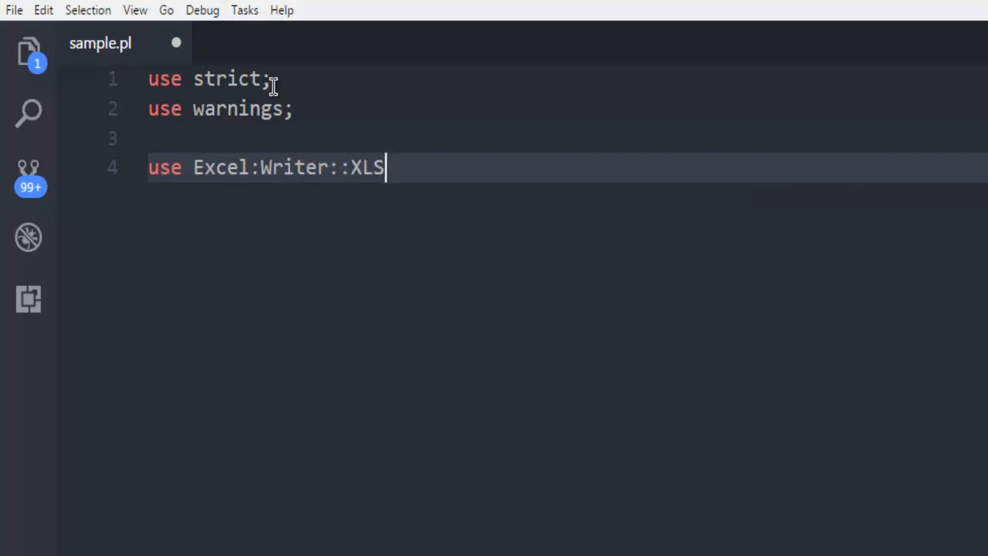
pyautogui.write('X')
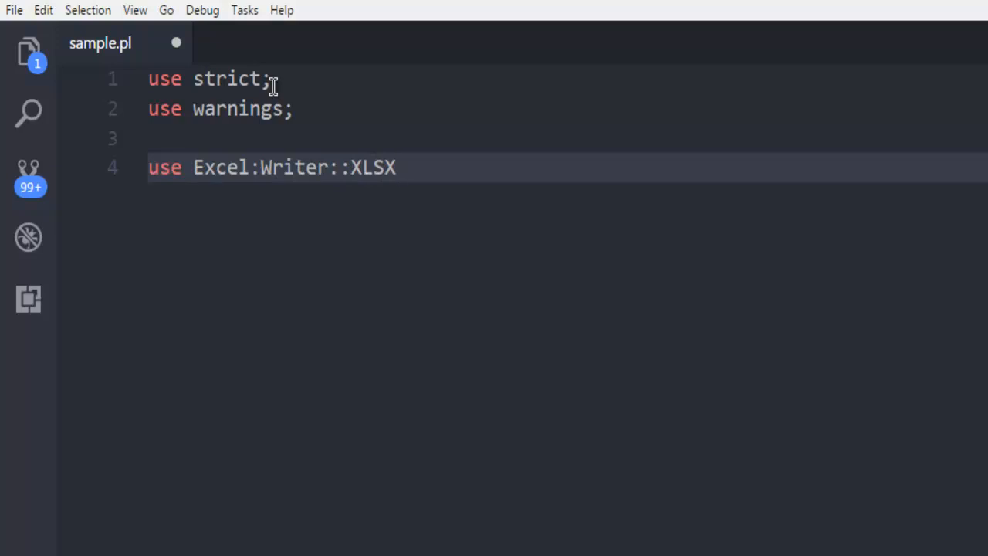
pyautogui.write(';')
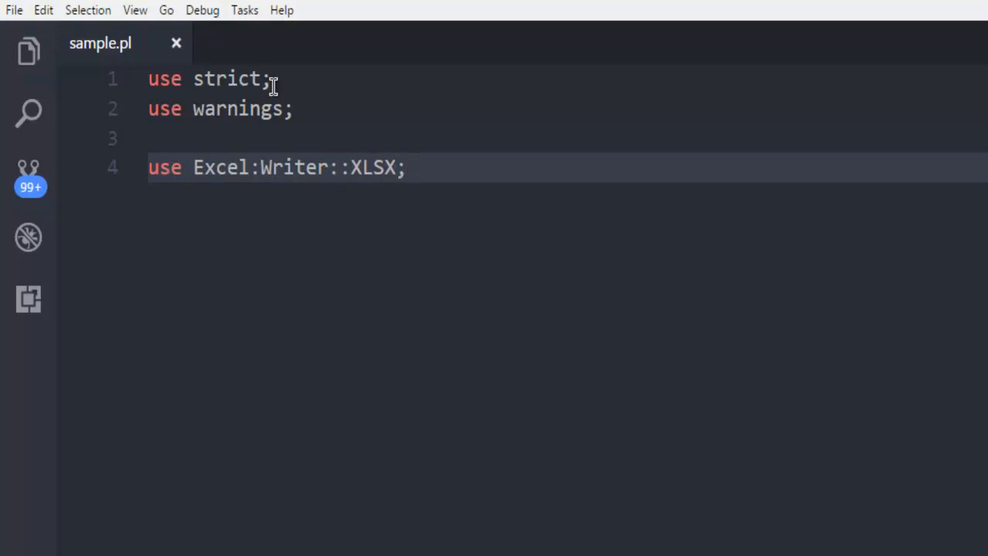
# Step: Write my $workbook = Excel::Writer::XLSX->new('devnamiyoutube.xlsx'); to create the workbook
pyautogui.press('Enter')
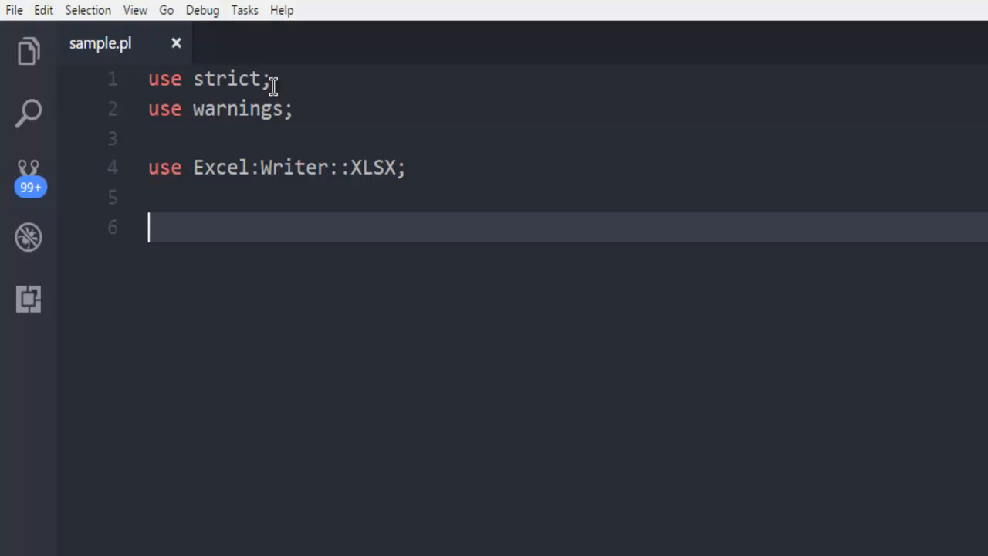
pyautogui.write('my')
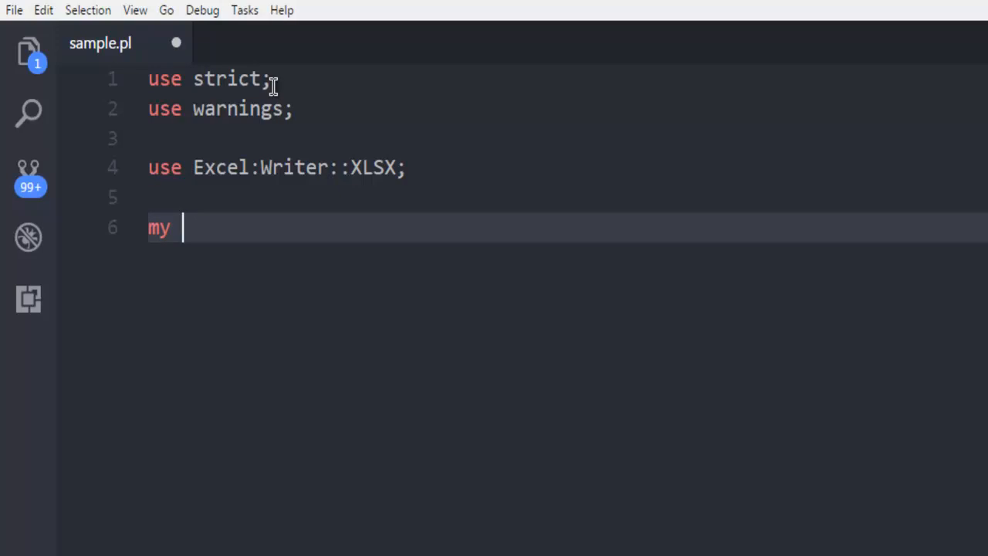
pyautogui.write('$workbook = E')
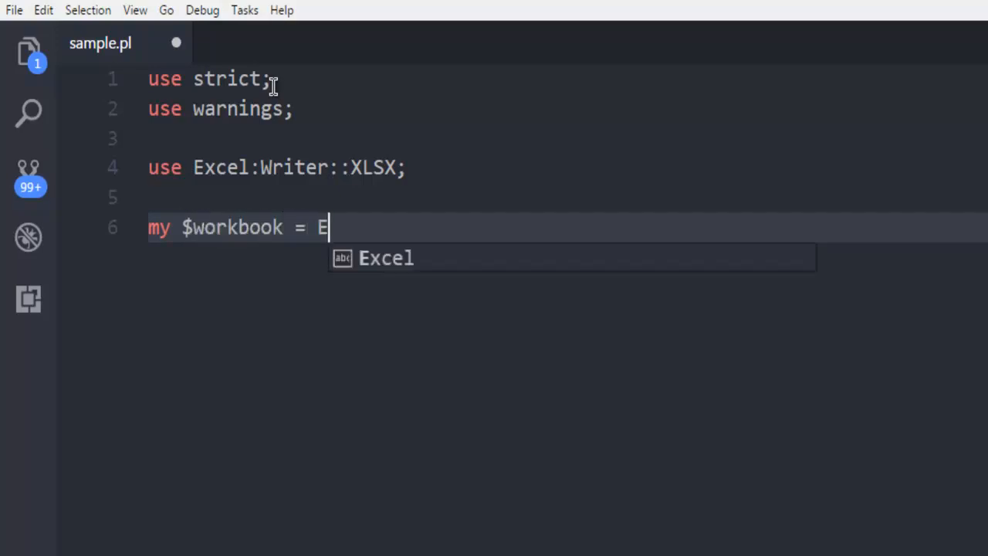
pyautogui.write('xce;')
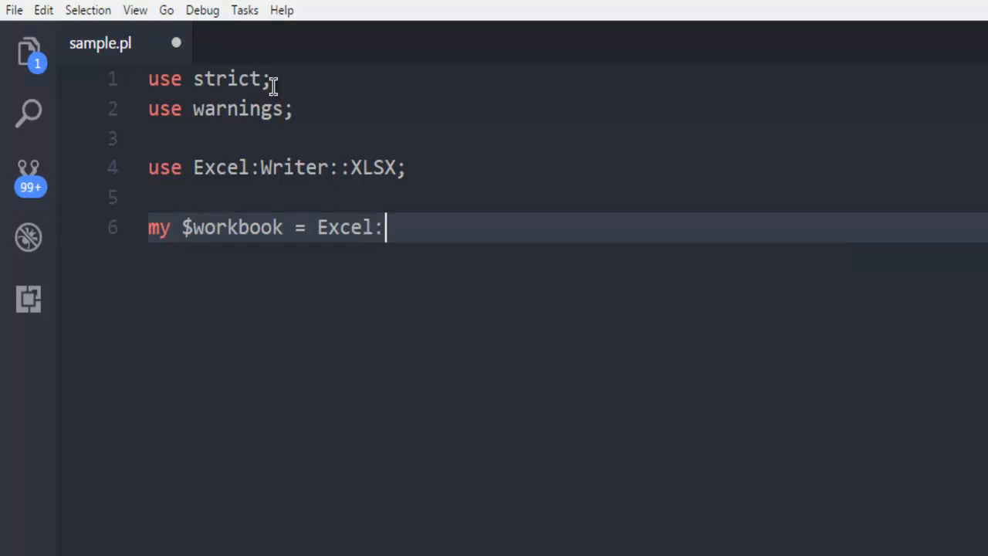
pyautogui.write(':Wr')
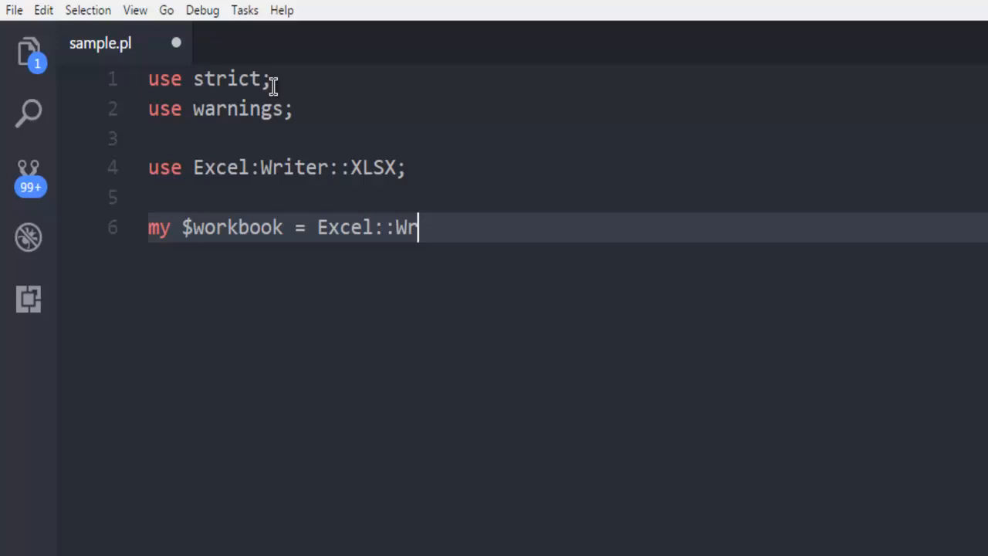
pyautogui.write('iter')
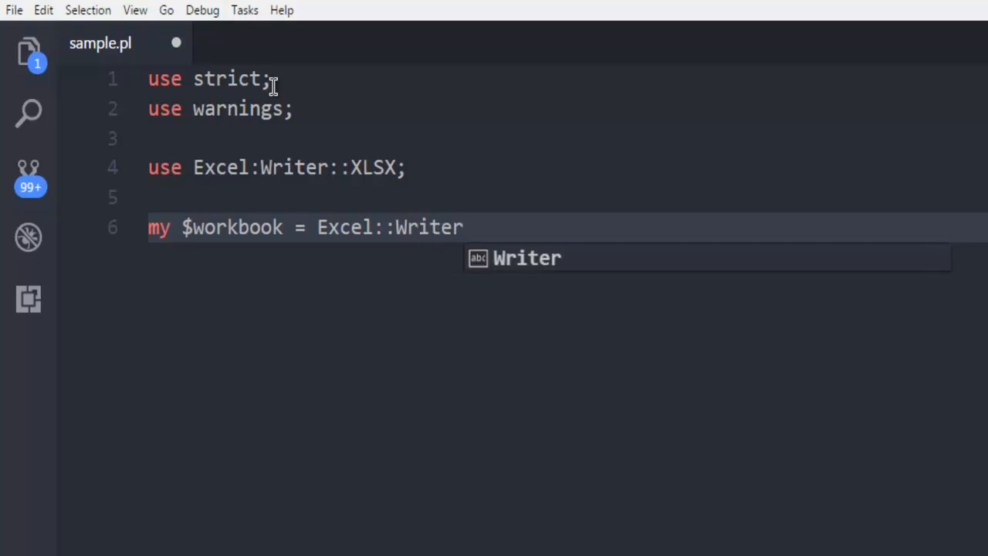
pyautogui.write('::XLS')
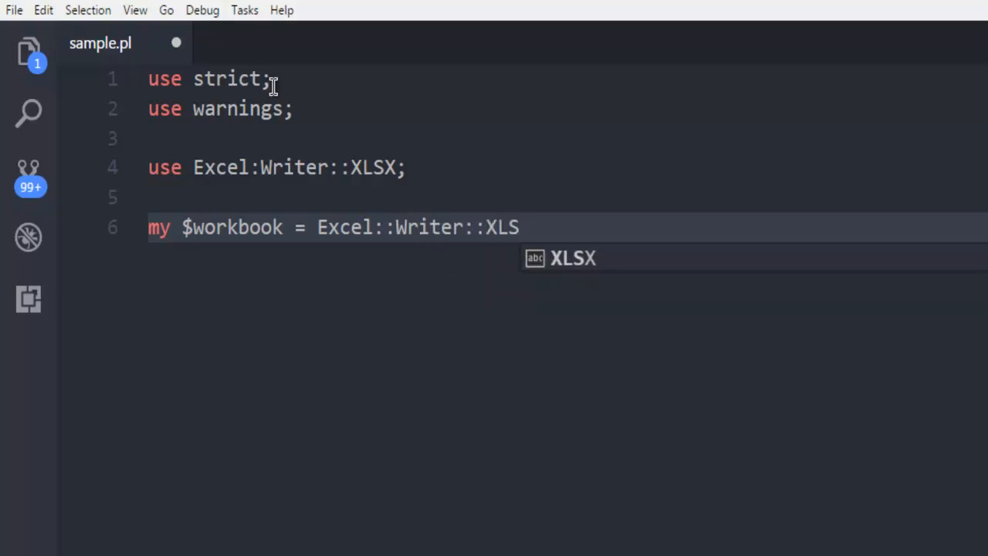
pyautogui.write('-')
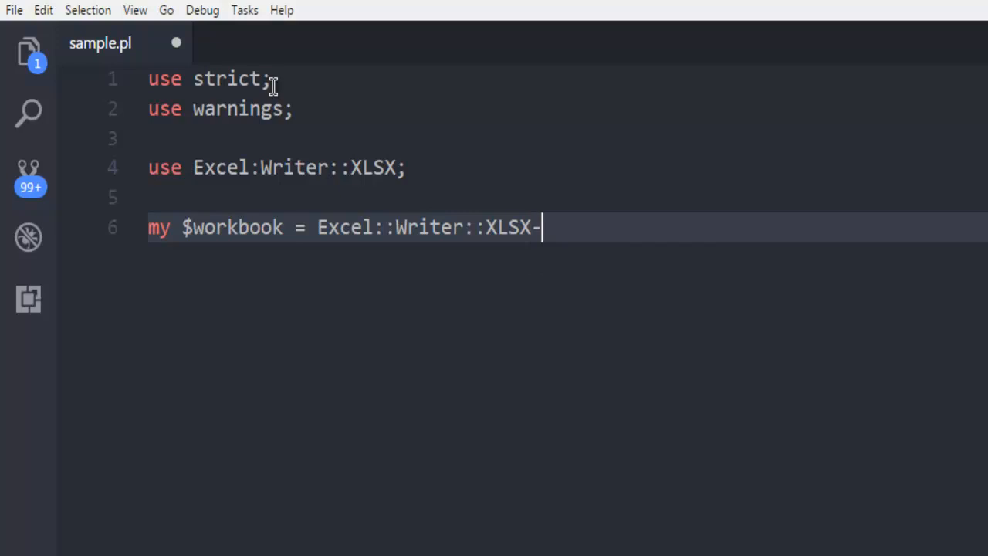
pyautogui.write('>new()')
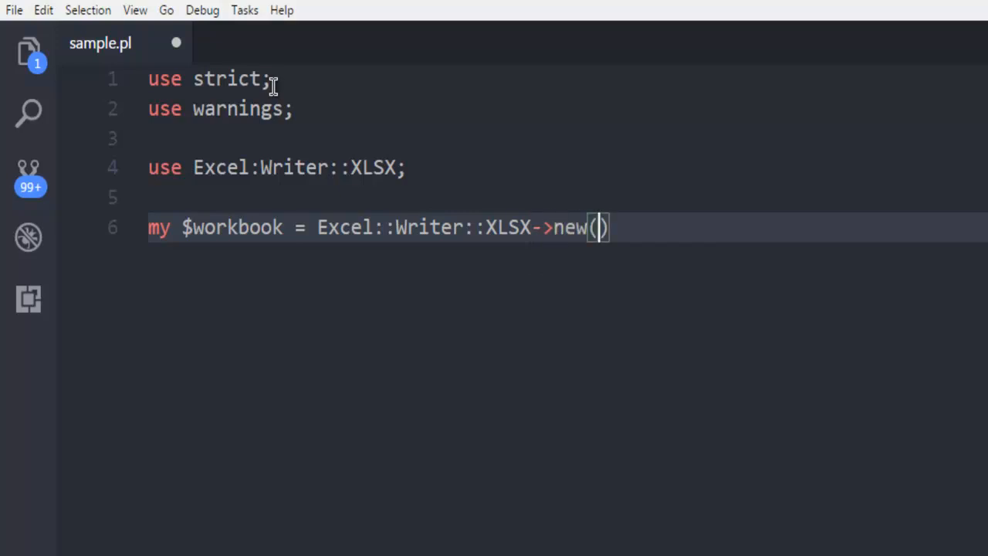
pyautogui.write("''")
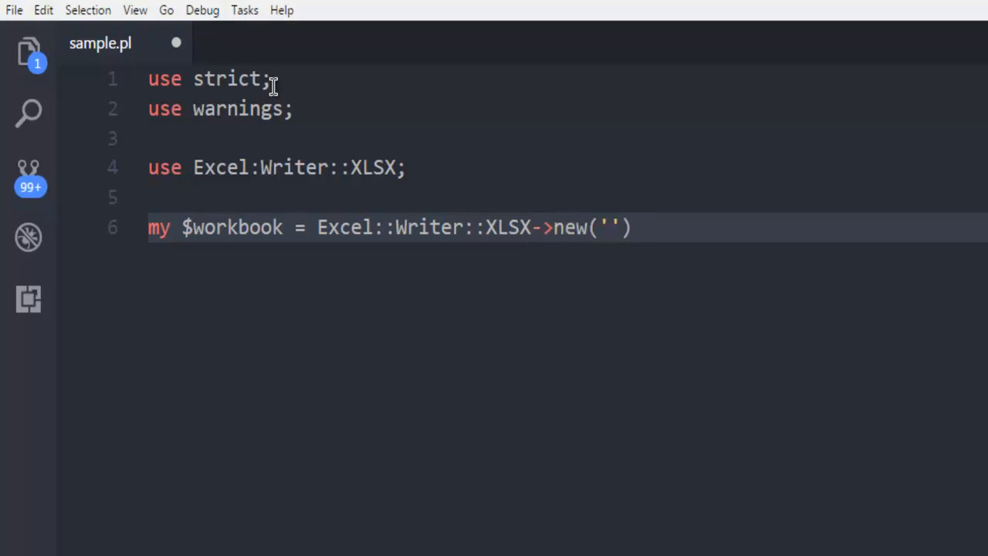
pyautogui.write('devnami')
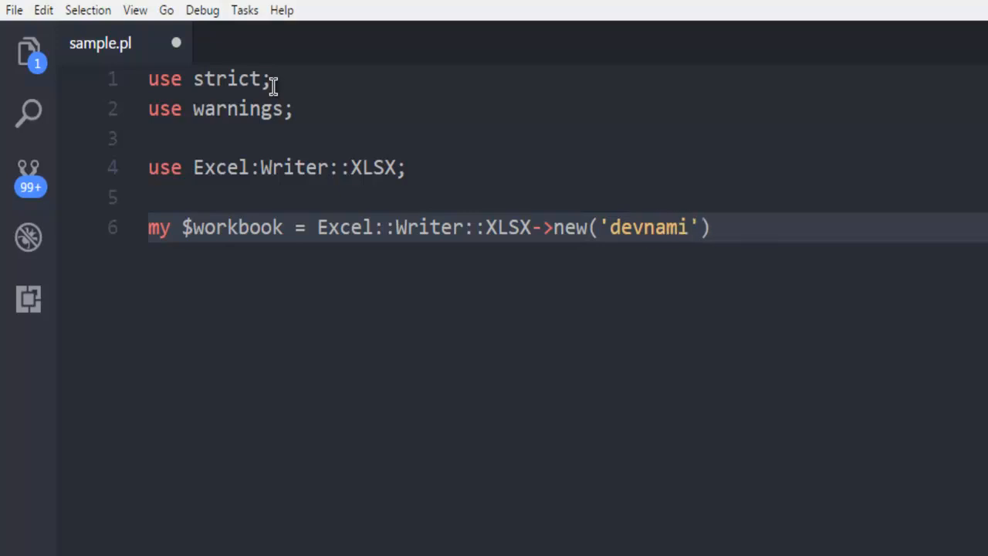
pyautogui.write('youtube.')
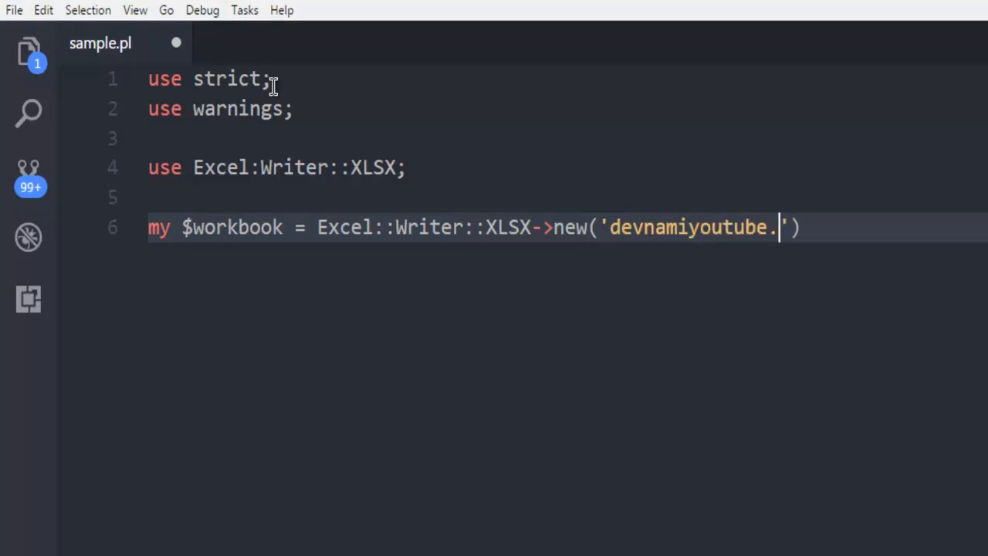
pyautogui.write('xlss')
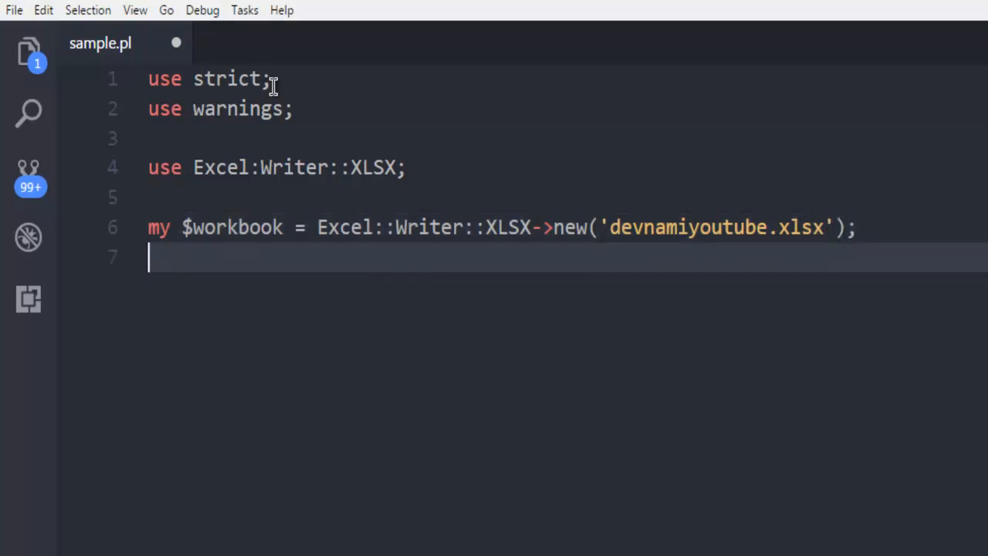
# Step: Write my $worksheet = $workbook->add_worksheet(); to add a worksheet
pyautogui.write('my')
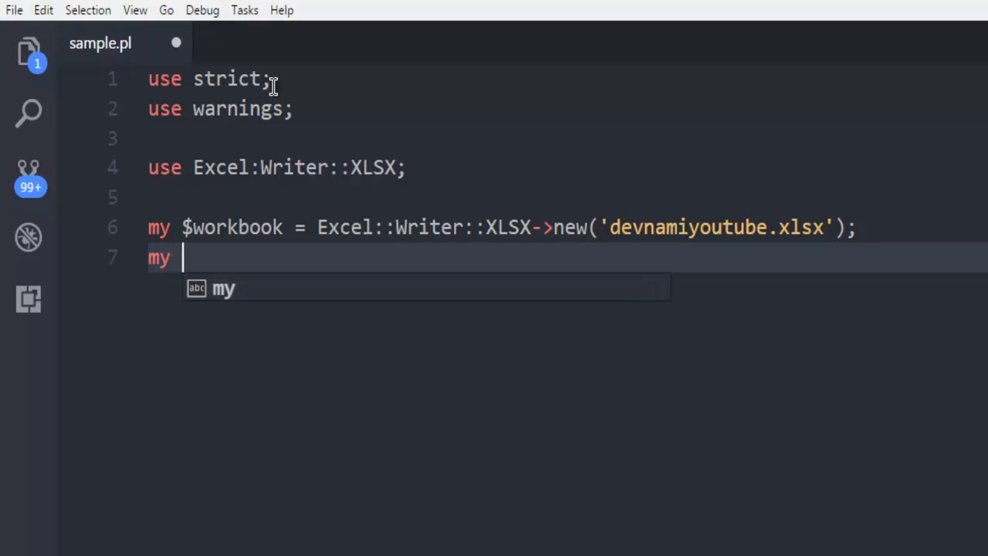
pyautogui.write('$')
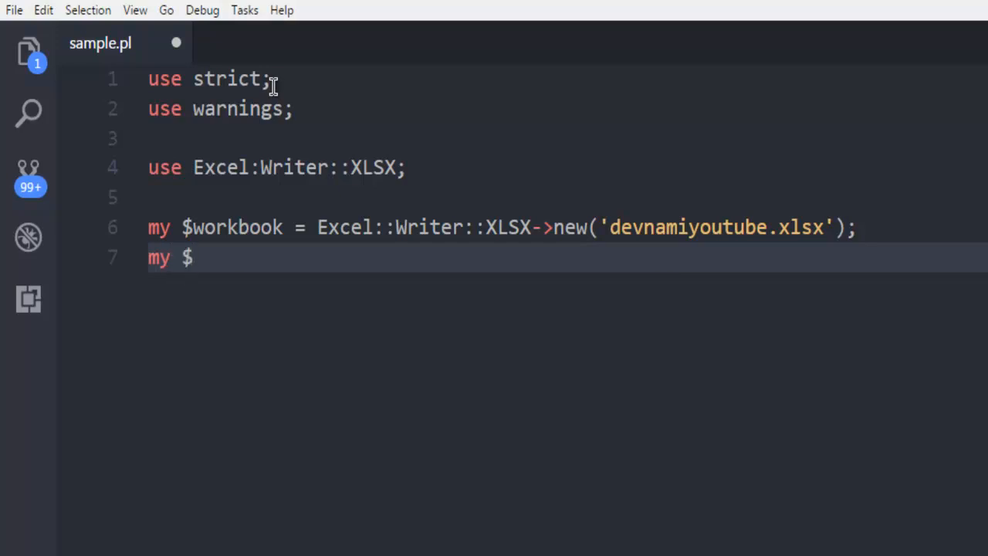
pyautogui.write('worksheet =')
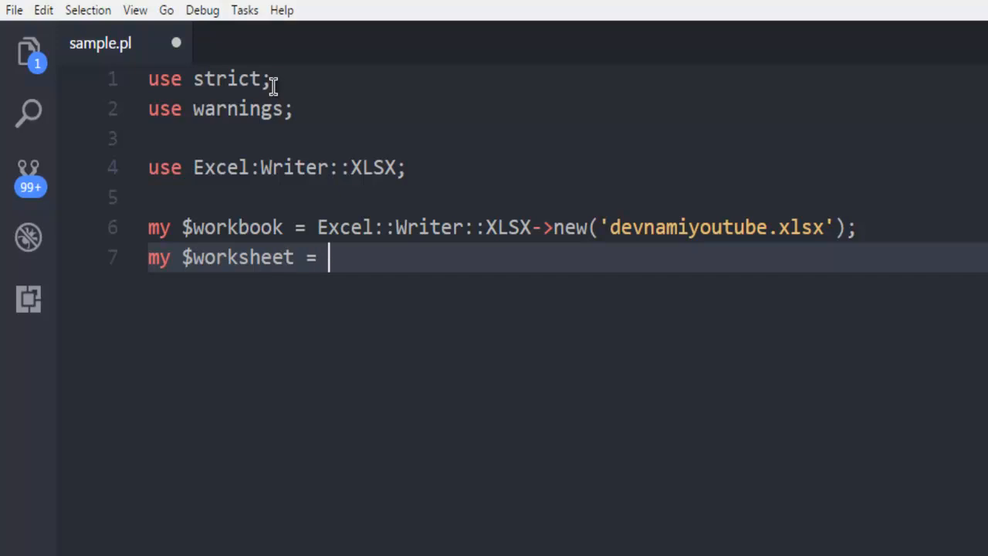
pyautogui.write('#')
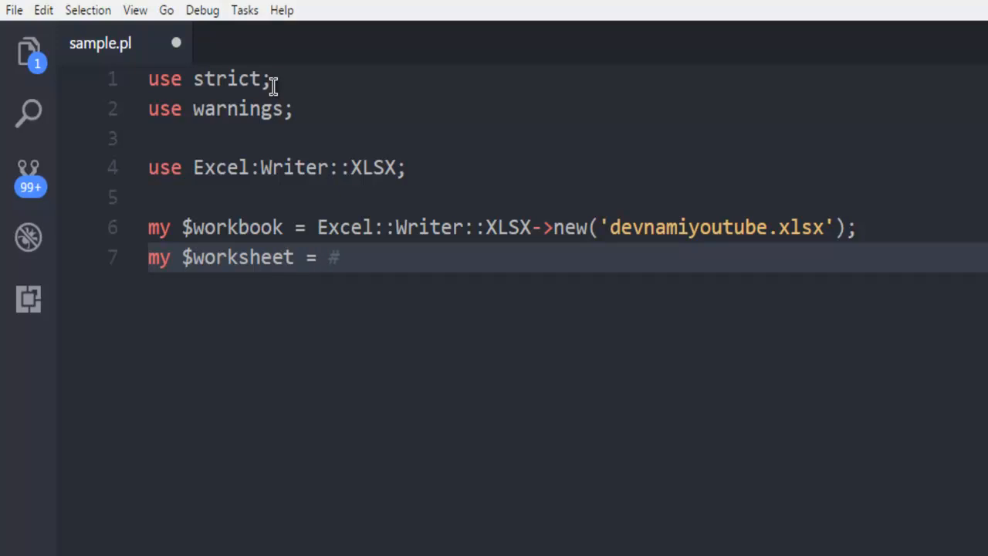
pyautogui.write('$workbook')
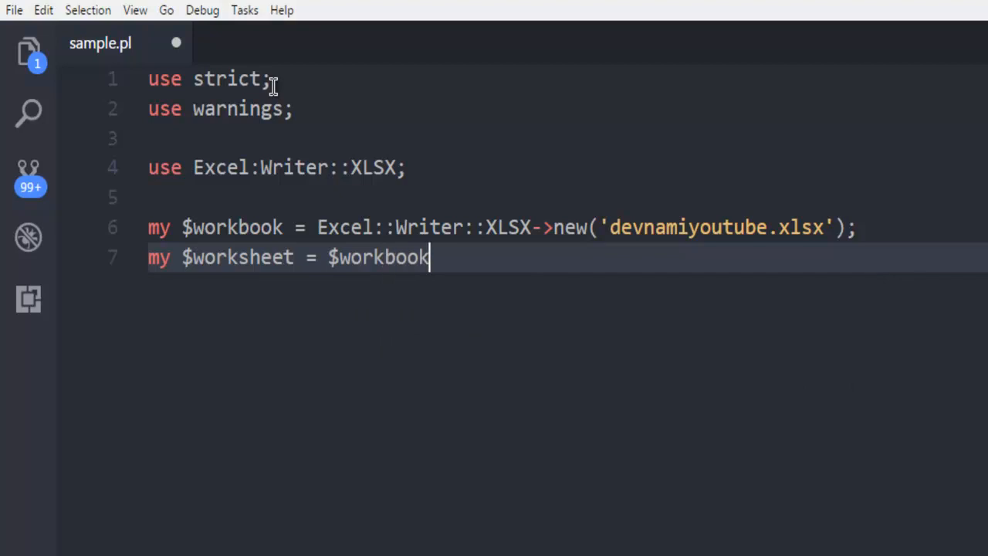
pyautogui.write('->')
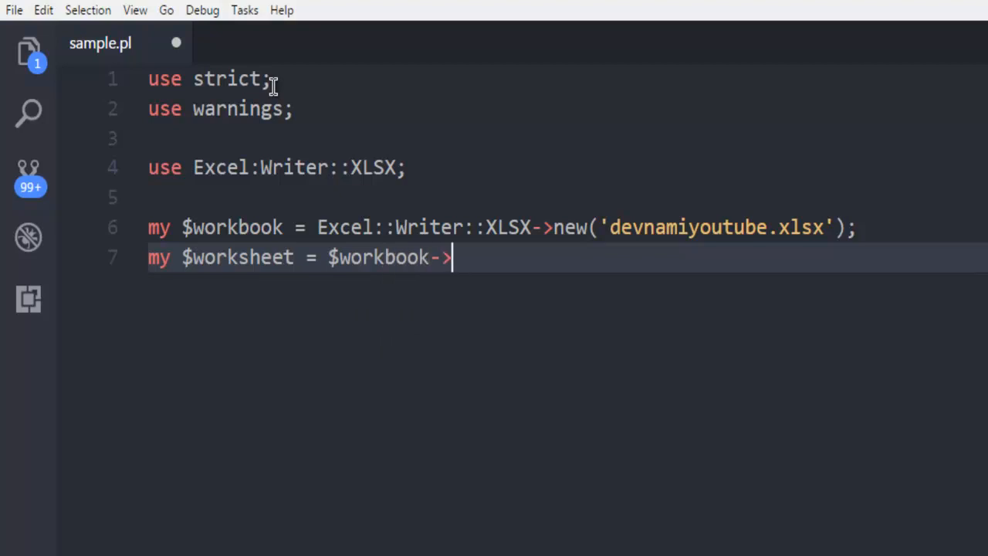
pyautogui.write('add_')
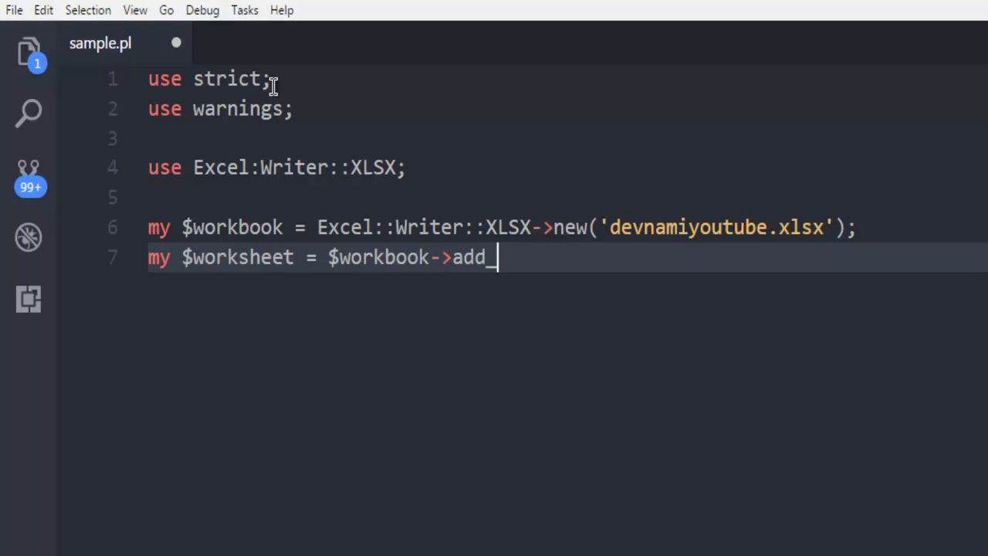
pyautogui.write('worksheet')
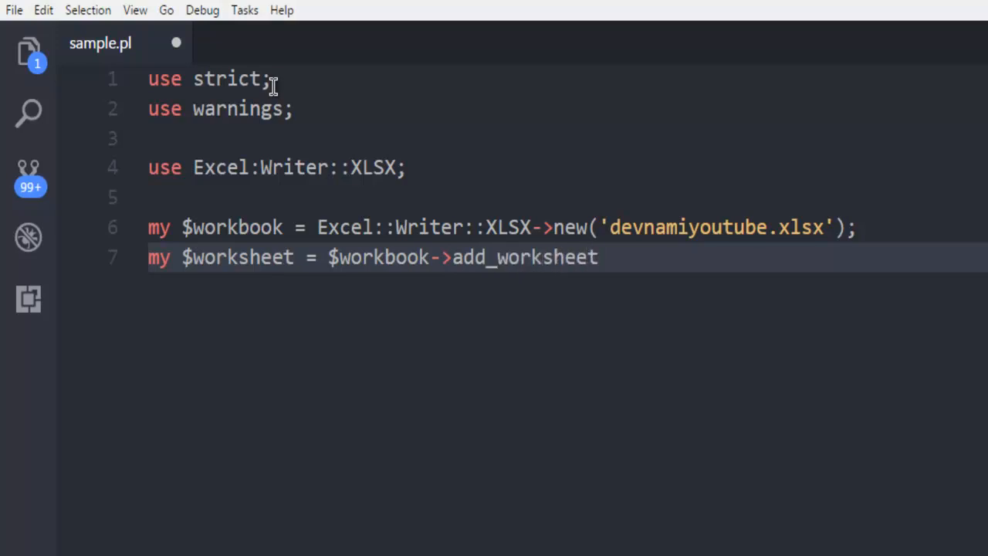
pyautogui.write('();')
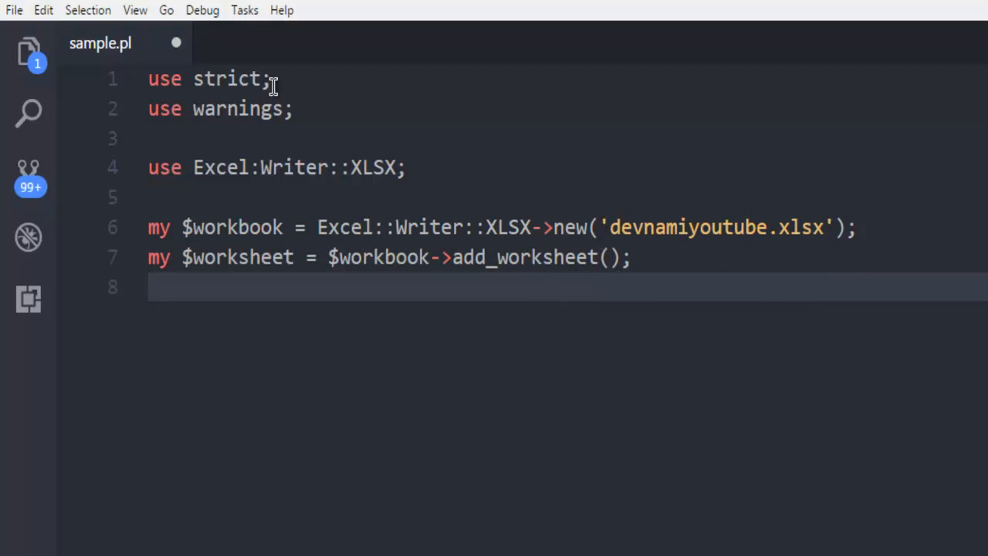
pyautogui.press('Return')
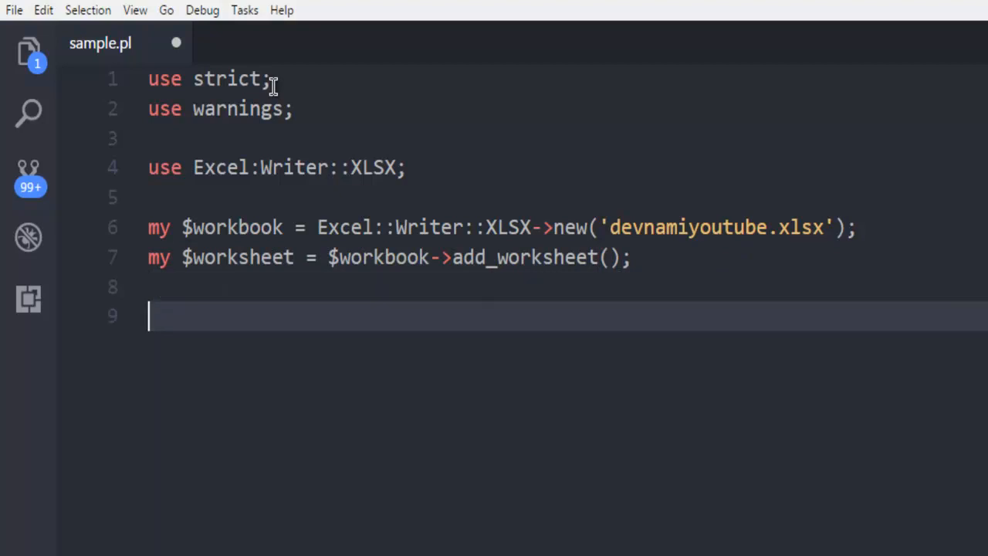
# Step: Write $worksheet->write("A1","Username"); and begin the next $worksheet line
pyautogui.write('$')
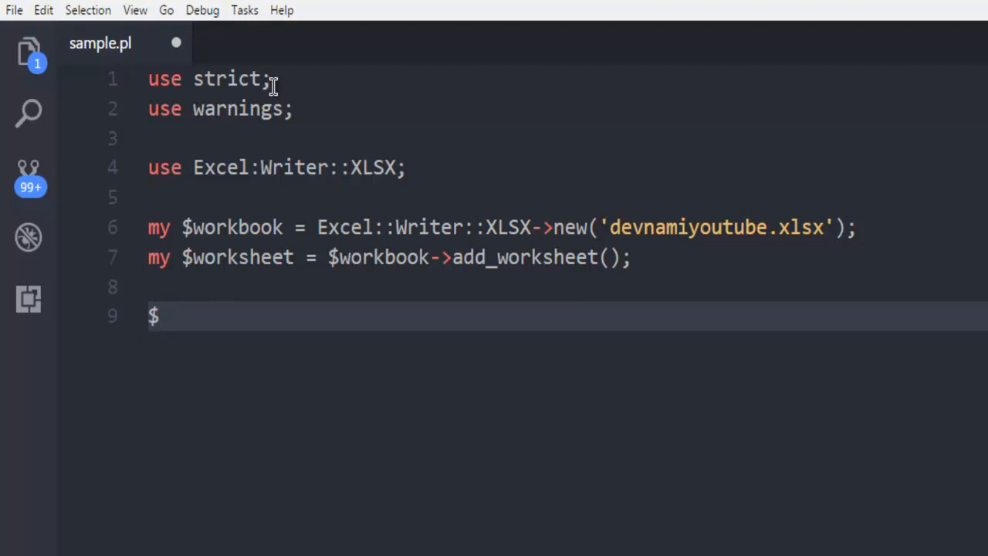
pyautogui.write('worksh')
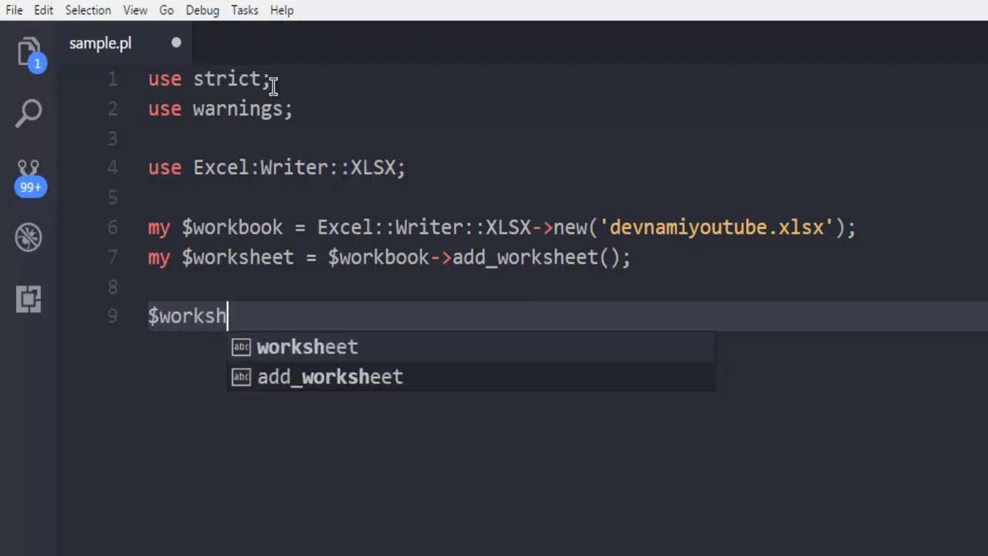
pyautogui.write('eet')
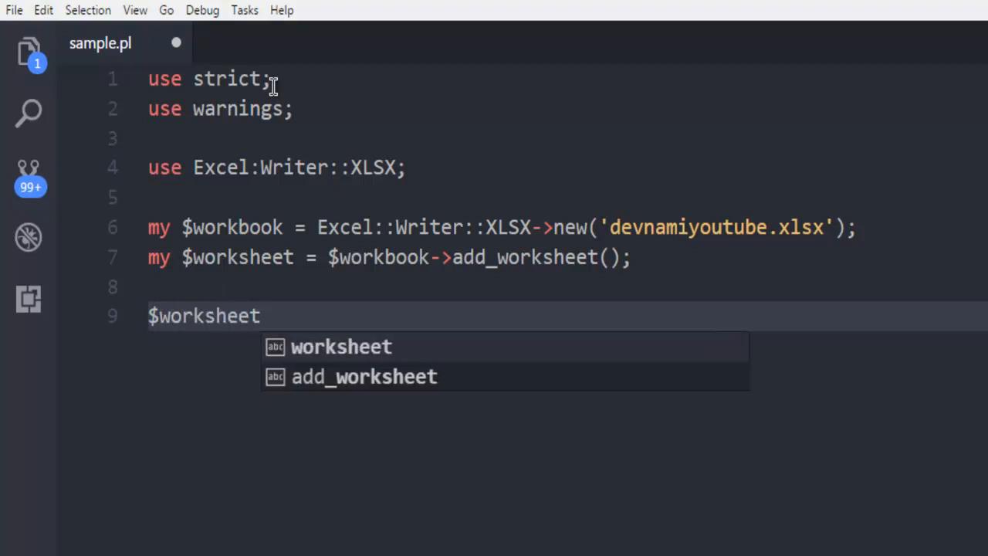
pyautogui.write('->write')
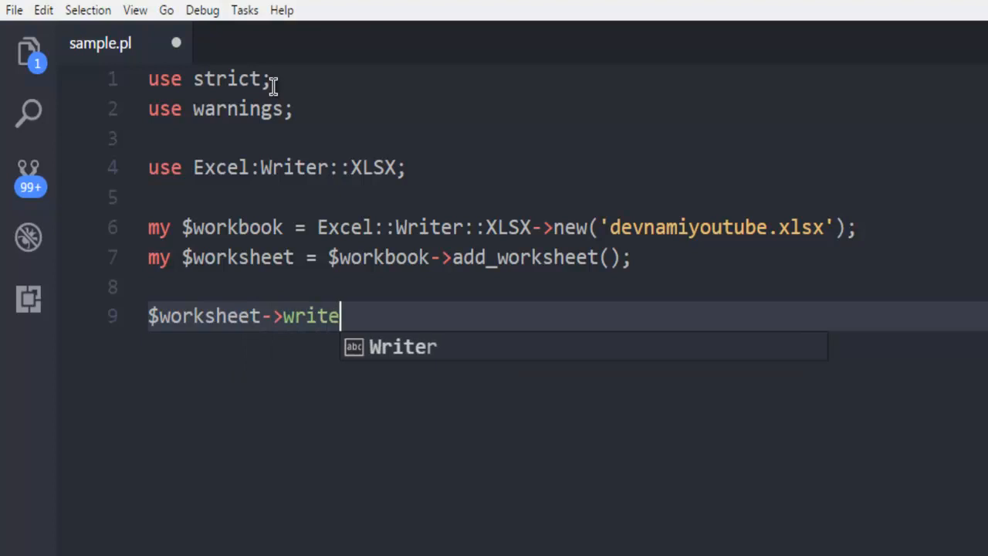
pyautogui.write('()')
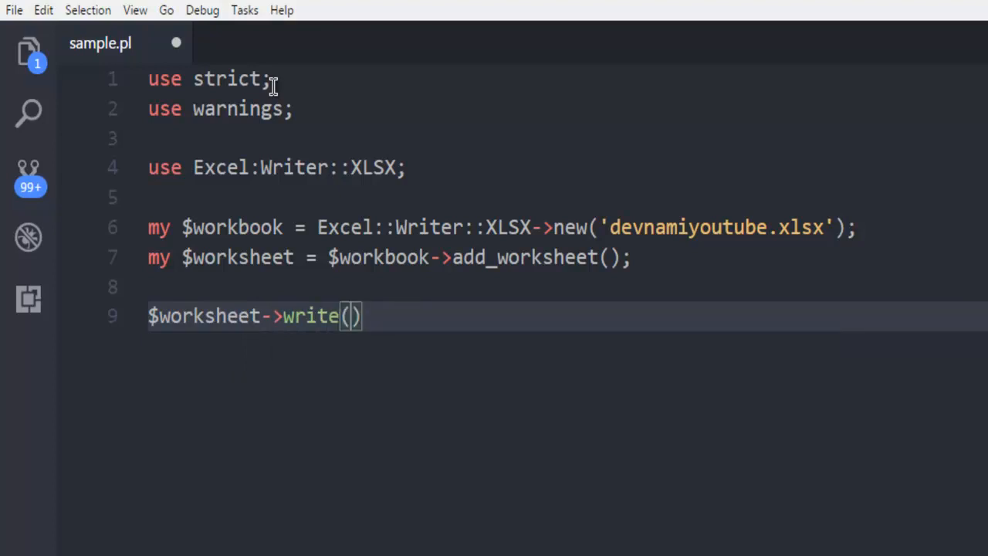
pyautogui.write('"AQ"')
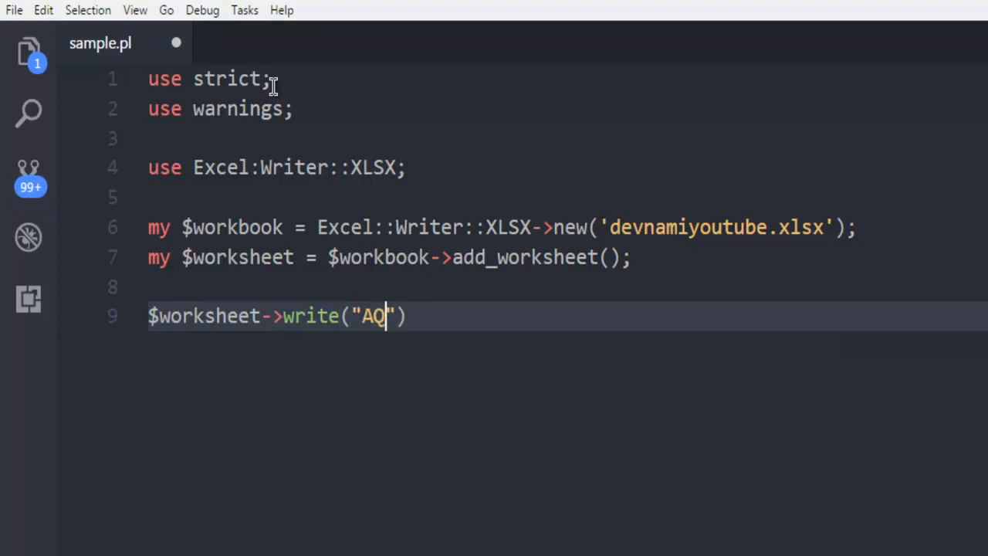
pyautogui.write('1')
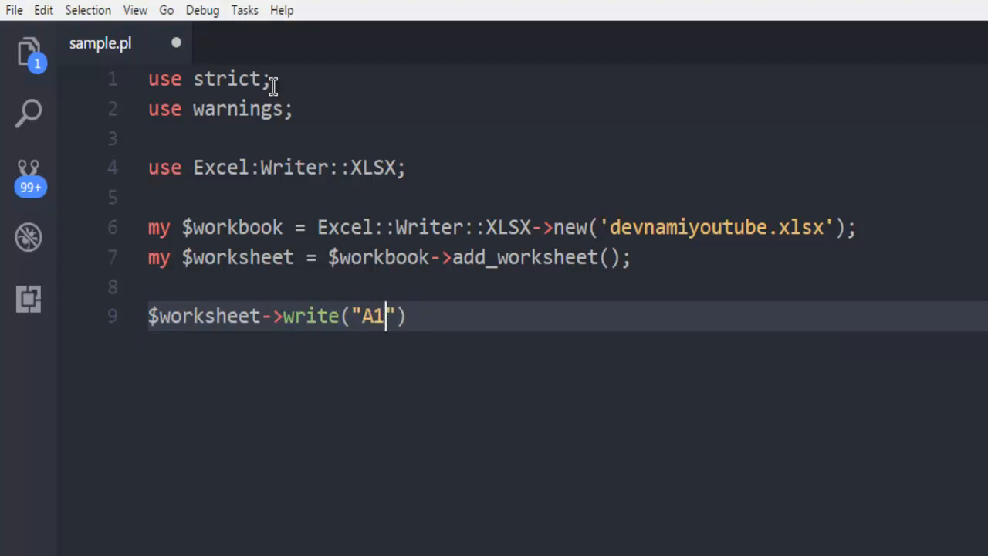
pyautogui.write(',"')
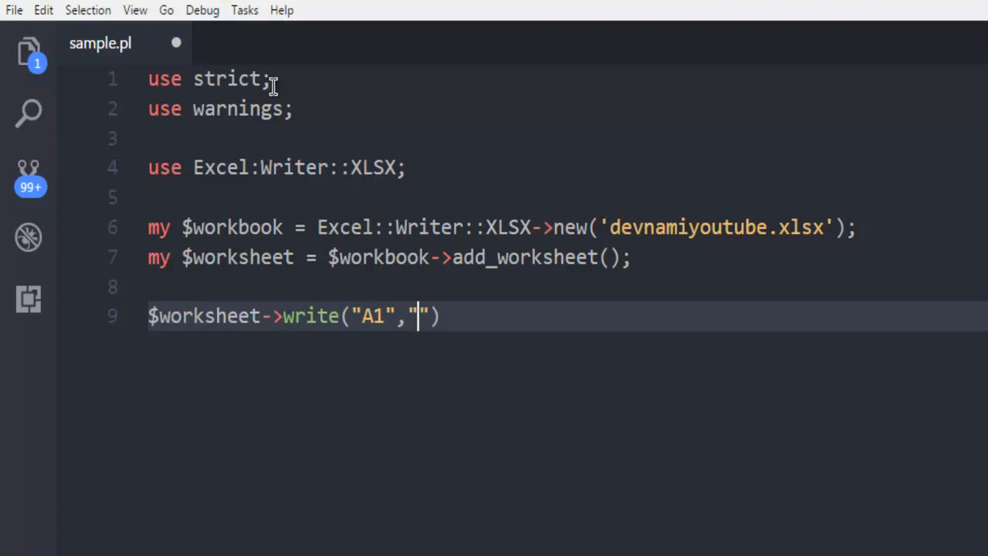
pyautogui.write('U')
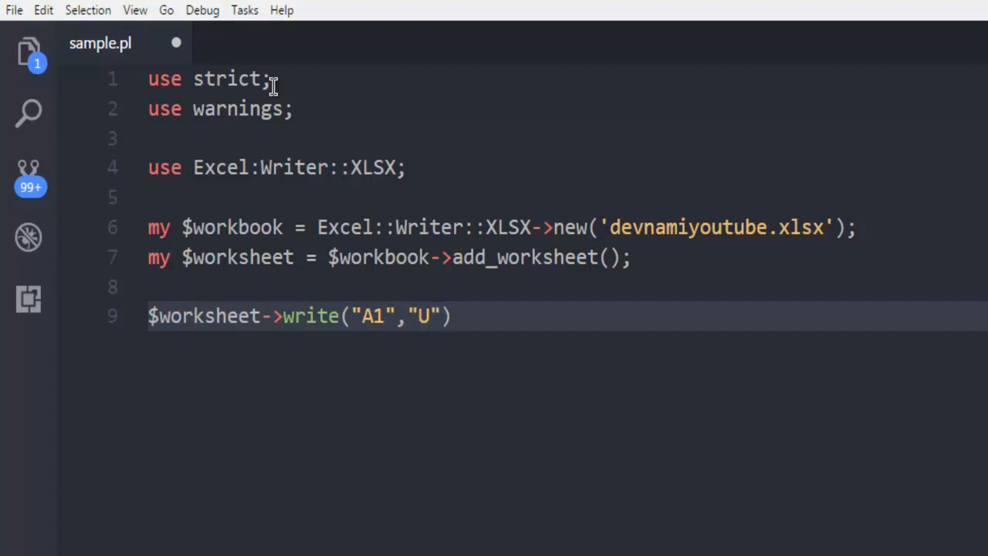
pyautogui.write('sername')
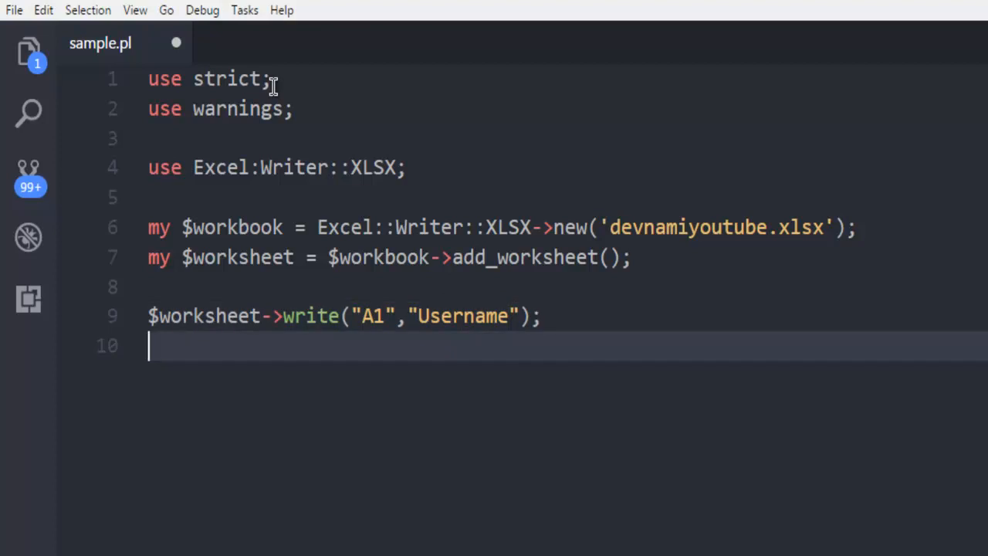
pyautogui.write('$worksheet')
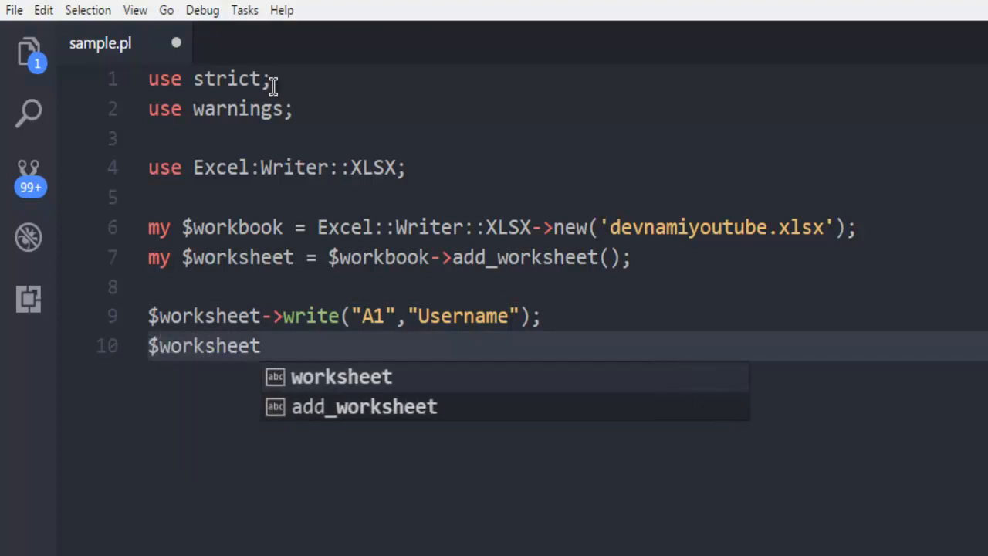
# Step: Write $worksheet->write("A2","Devnami YouTube"); and start the next statement with $
pyautogui.write('->write("A"')
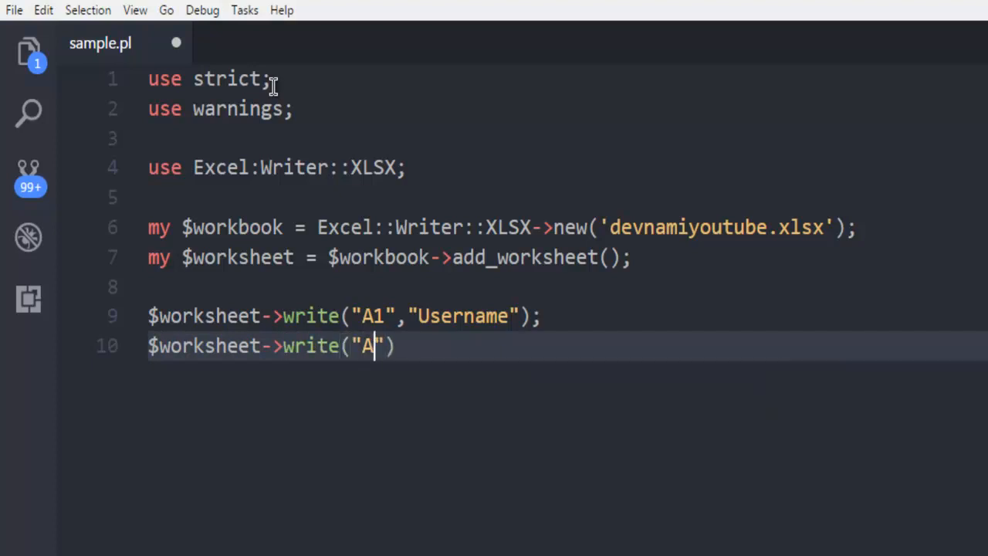
pyautogui.write('2')
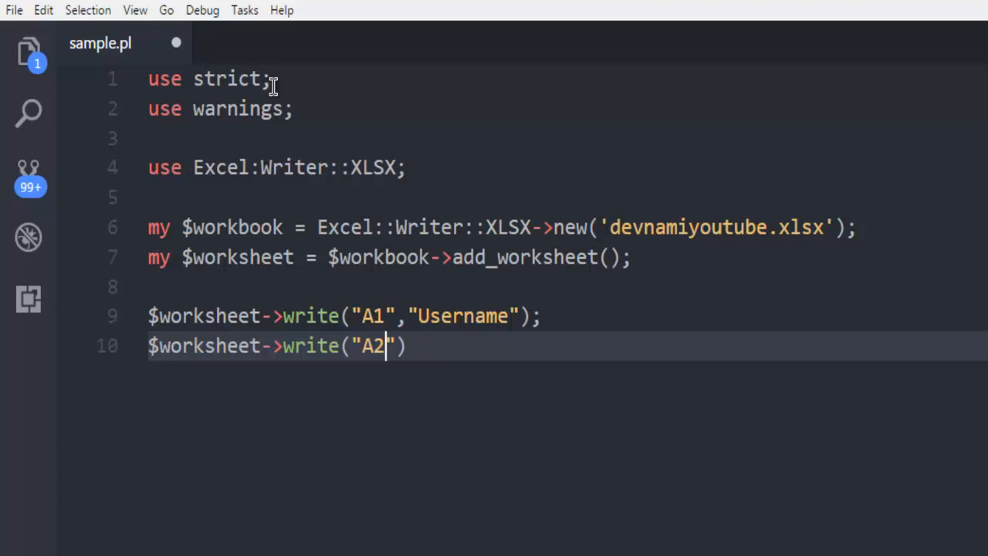
pyautogui.write(',""')
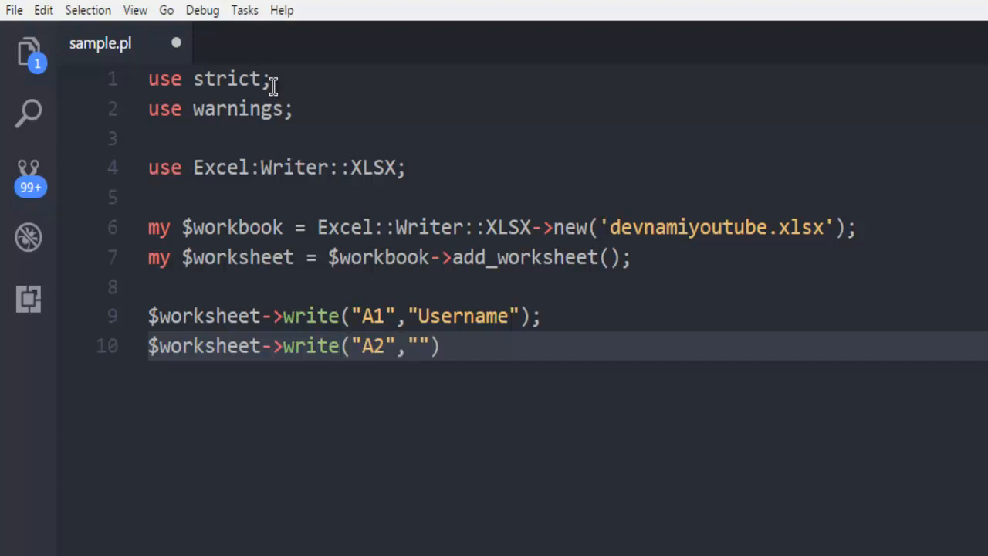
pyautogui.write('Devnami')
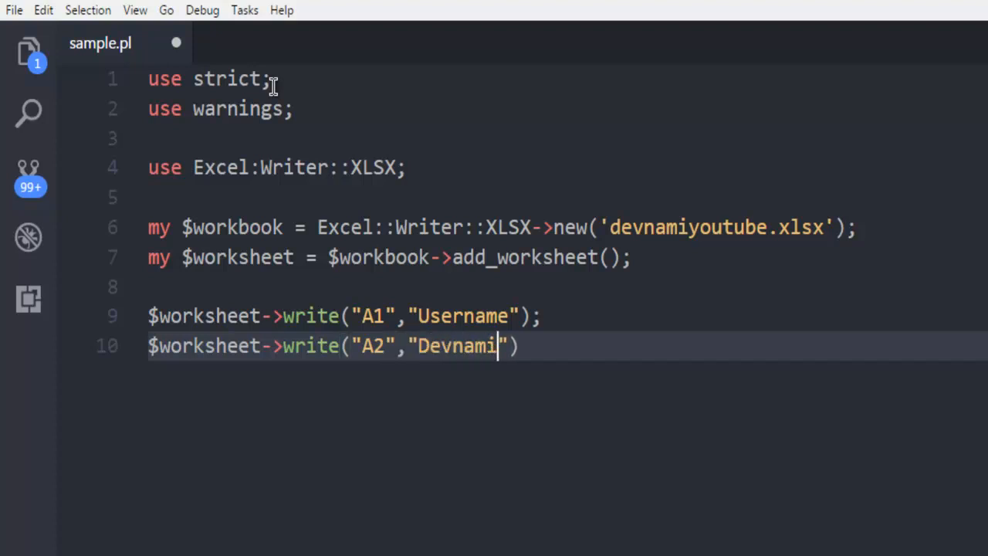
pyautogui.write('YouTuve')
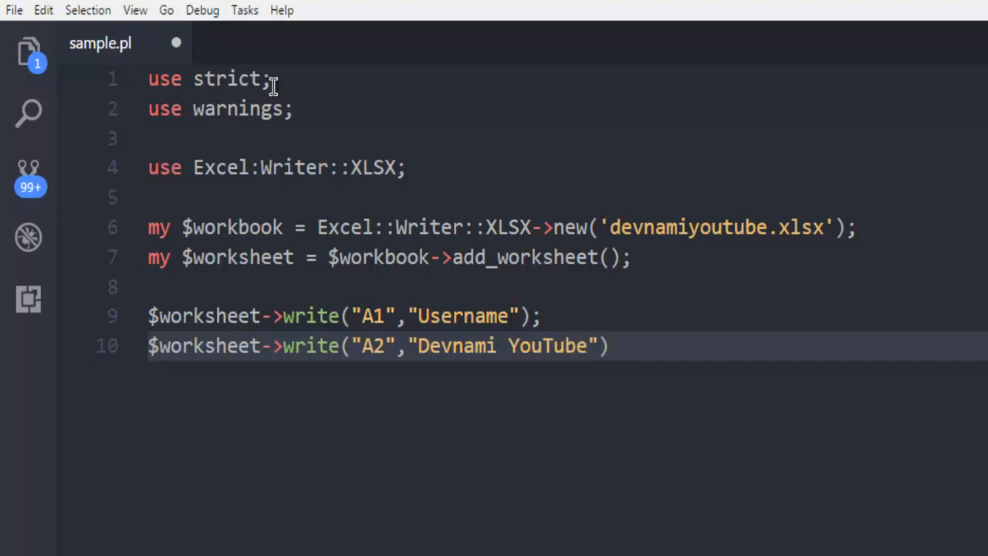
pyautogui.write(';')
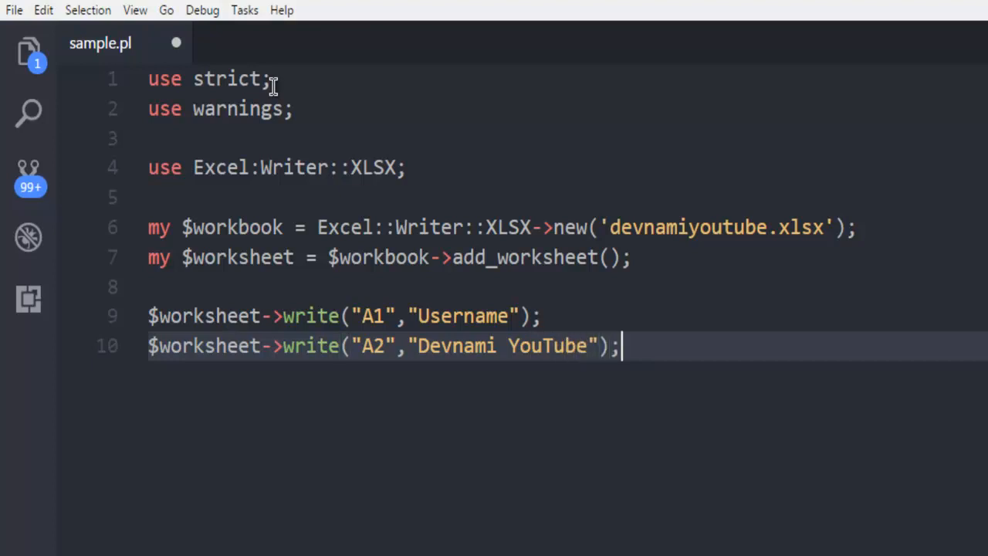
pyautogui.write('$')
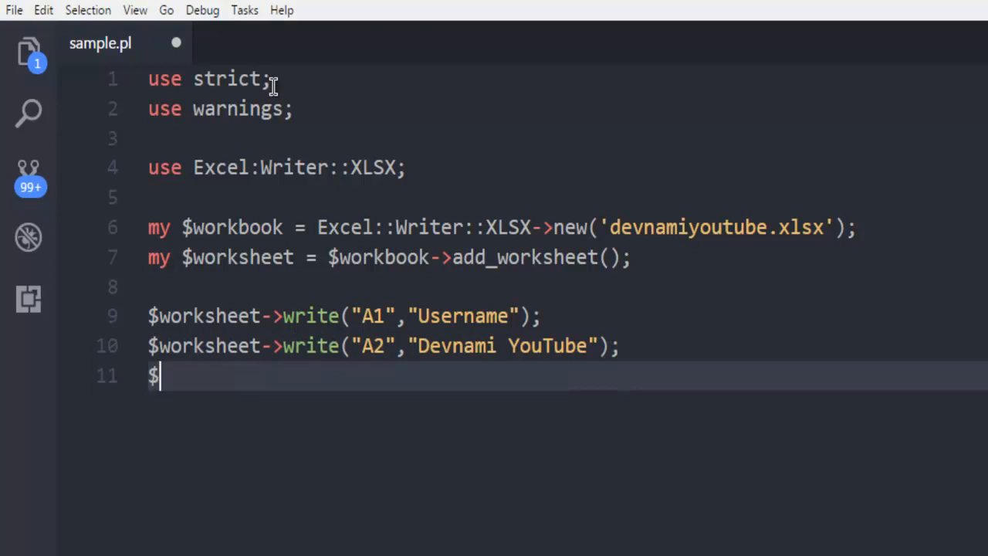
# Step: Finish the final line as $worksheet->close;
pyautogui.write('worksheet')
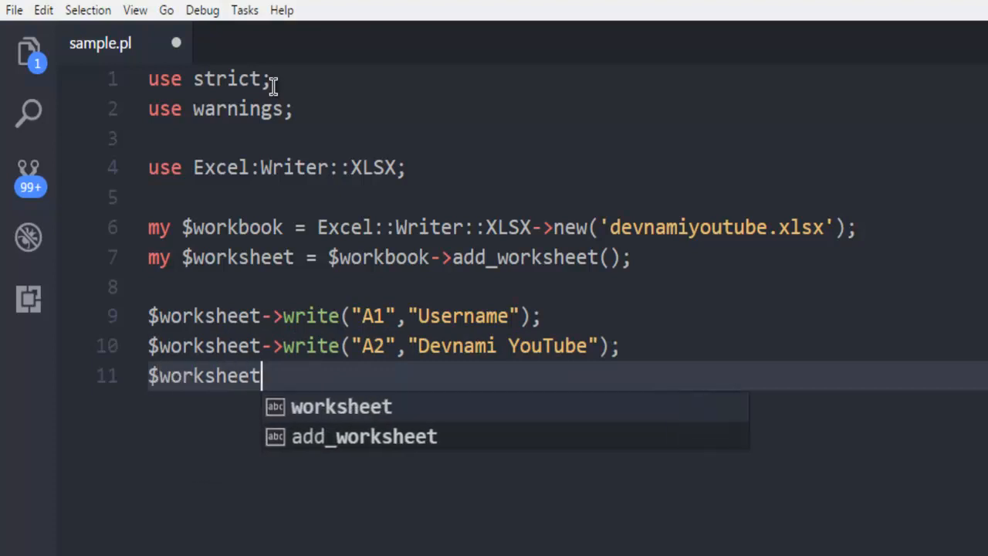
pyautogui.write('->')
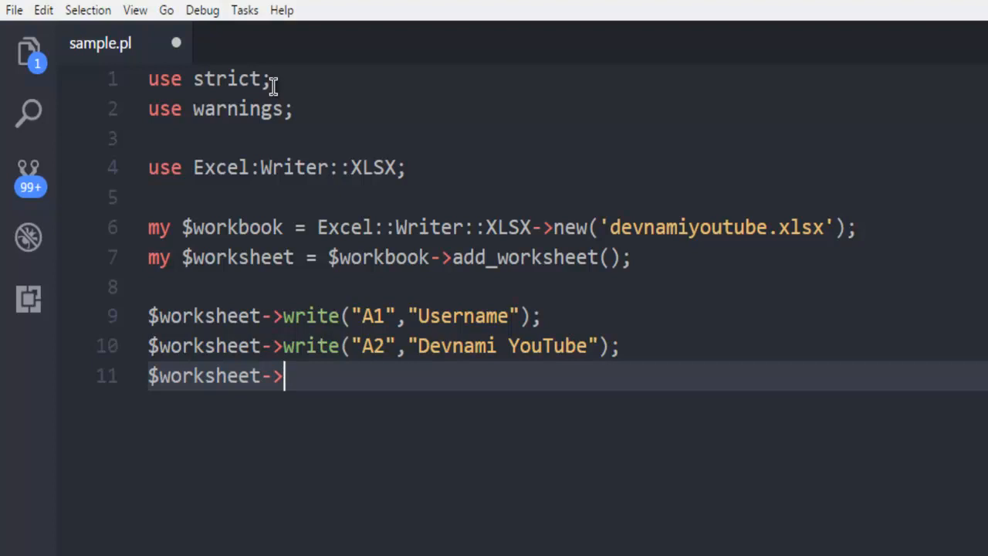
pyautogui.write('close')
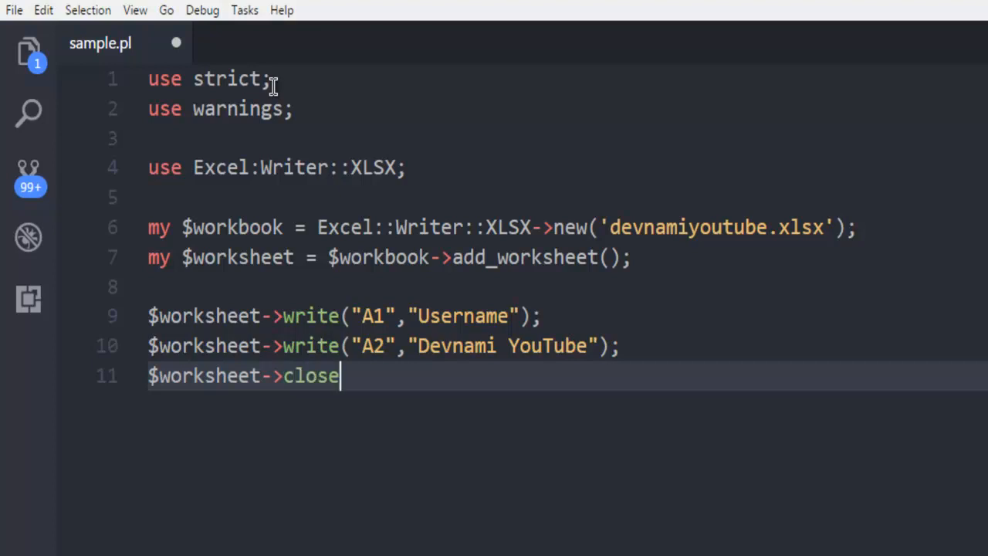
pyautogui.write(';')
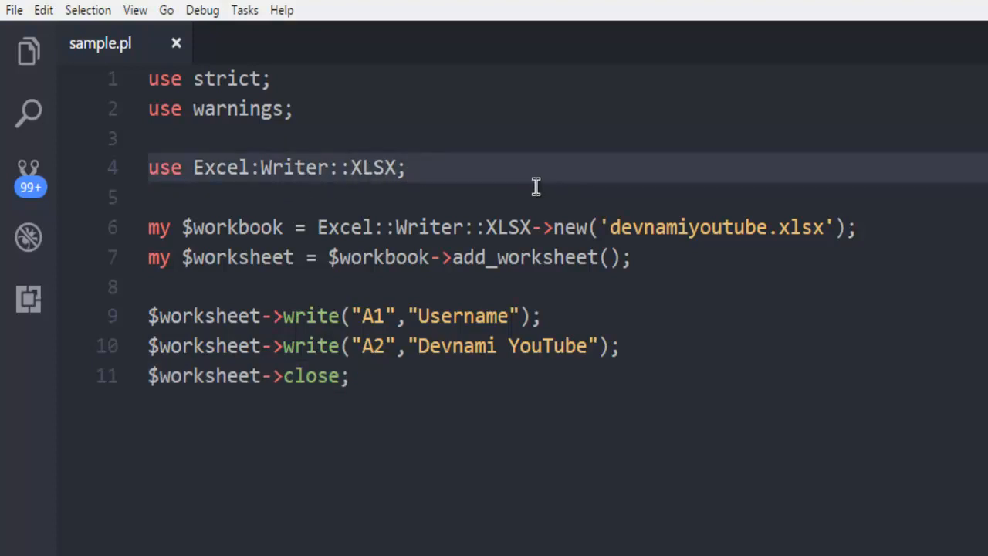
pyautogui.moveTo(333, 219)
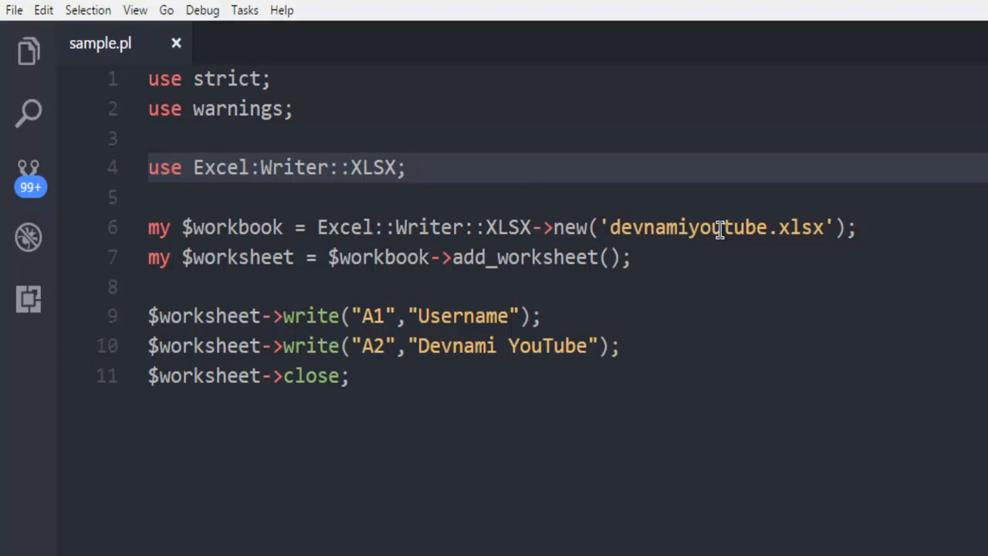
pyautogui.moveTo(748, 227)
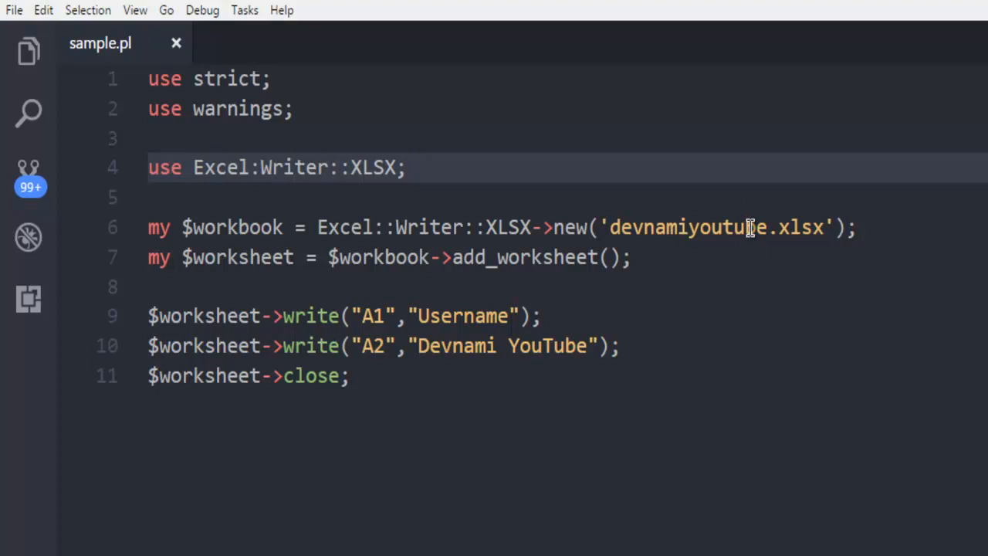
pyautogui.moveTo(571, 256)
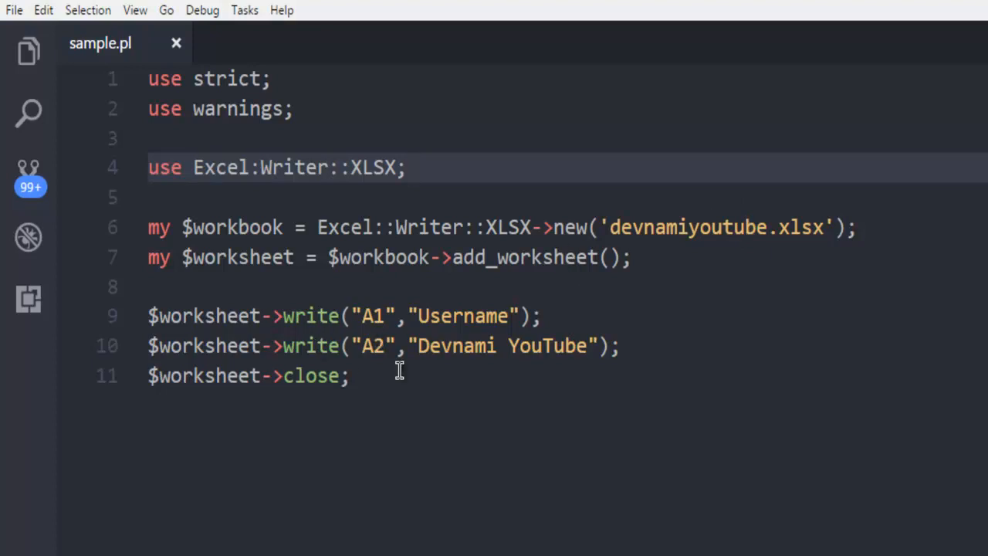
pyautogui.moveTo(713, 340)
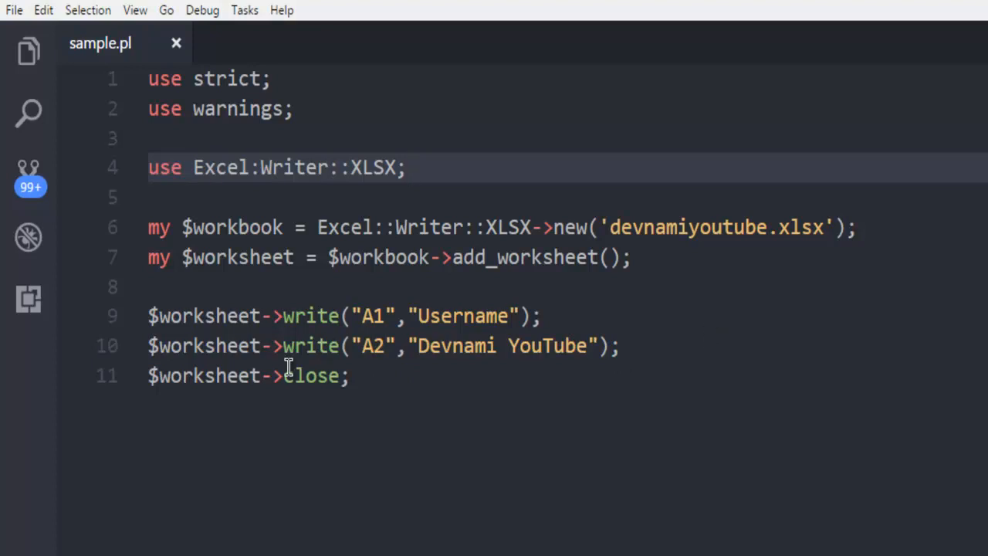
pyautogui.moveTo(356, 381)
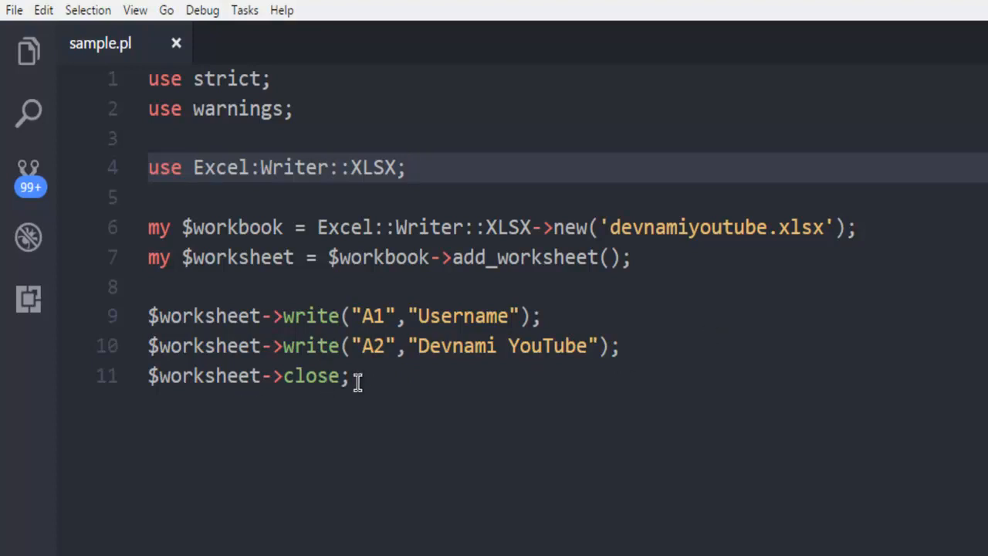
# Step: Bring up the integrated terminal at the D:\> prompt below the saved script
pyautogui.click(136, 9)
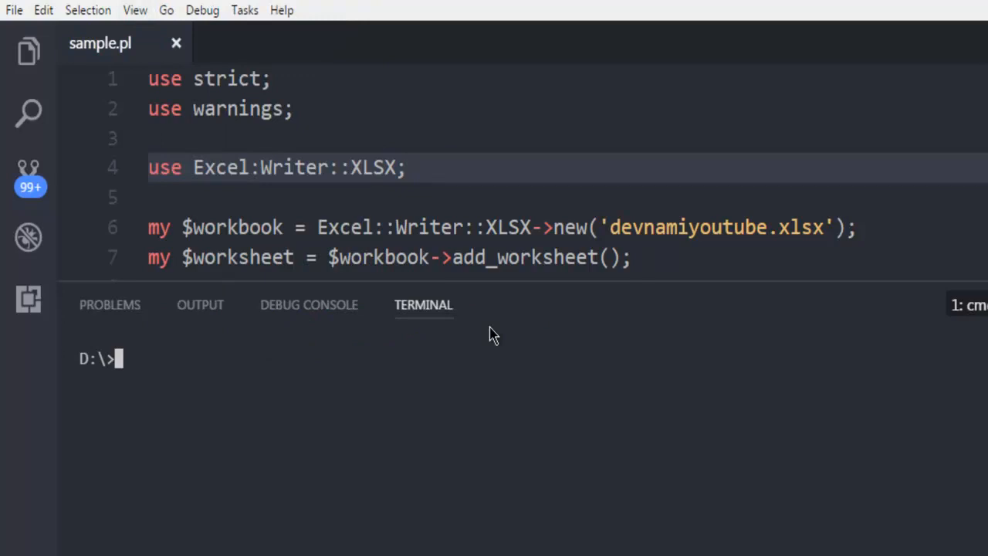
# Step: Enter the command perl sample.pl at the D:\> prompt
pyautogui.write('perl samp')
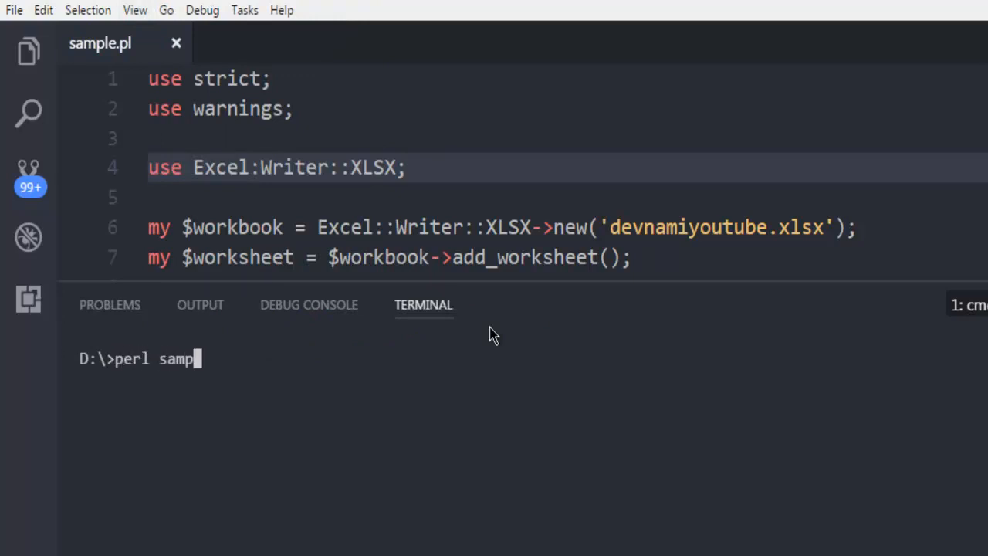
pyautogui.write('le.pl')
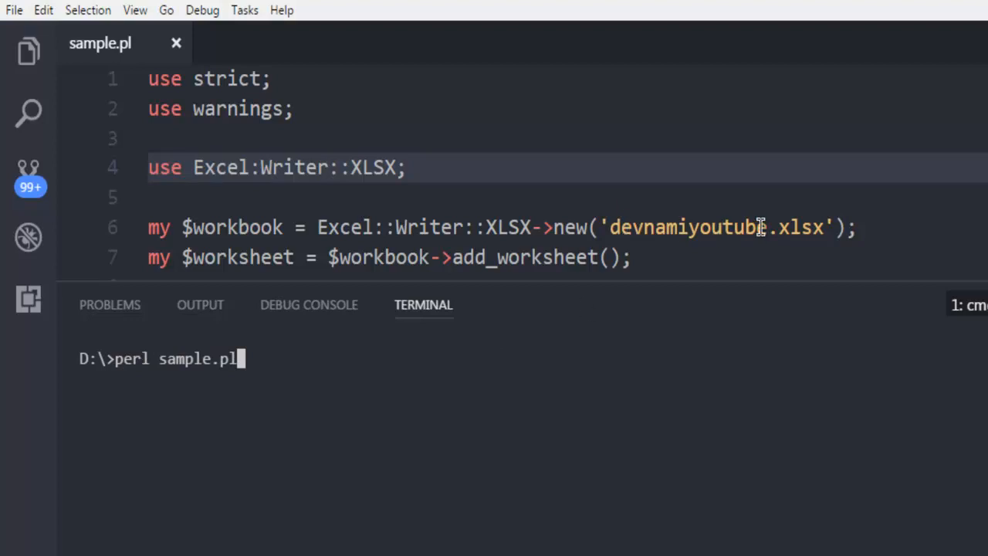
pyautogui.moveTo(773, 244)
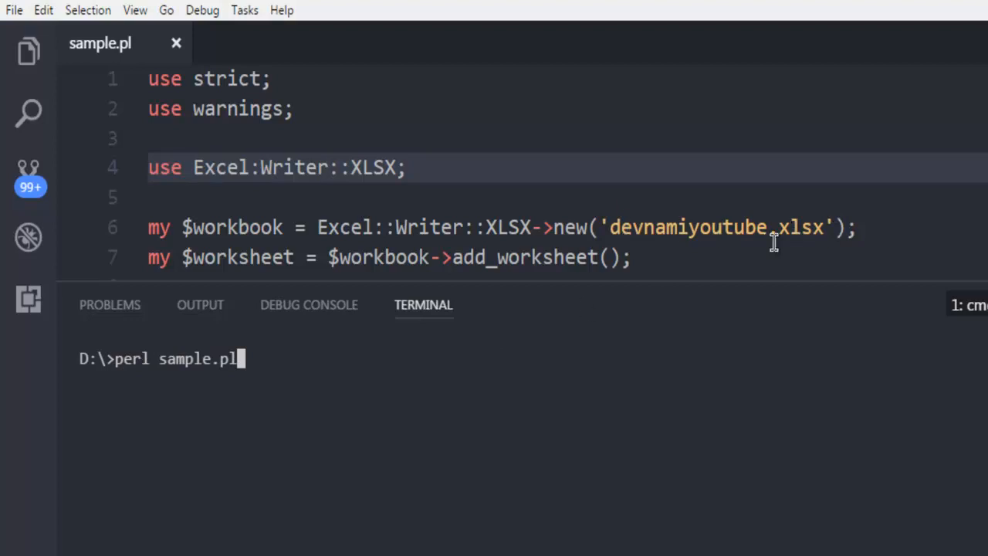
pyautogui.moveTo(642, 392)
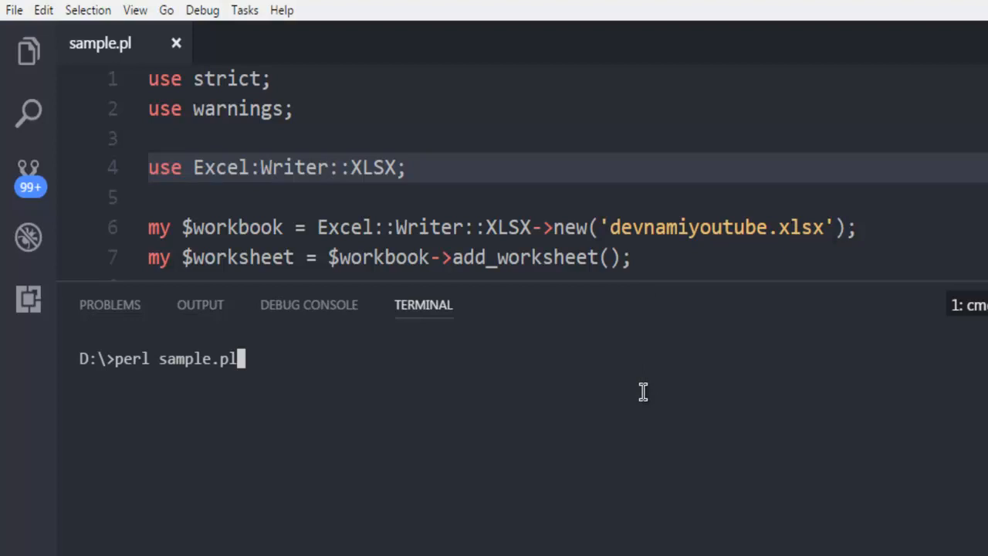
pyautogui.moveTo(126, 61)
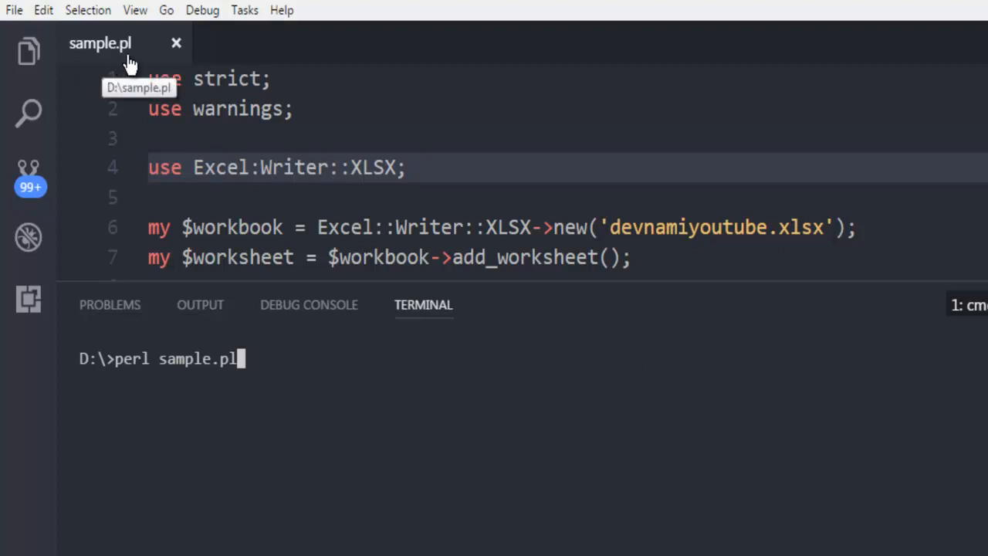
pyautogui.moveTo(76, 58)
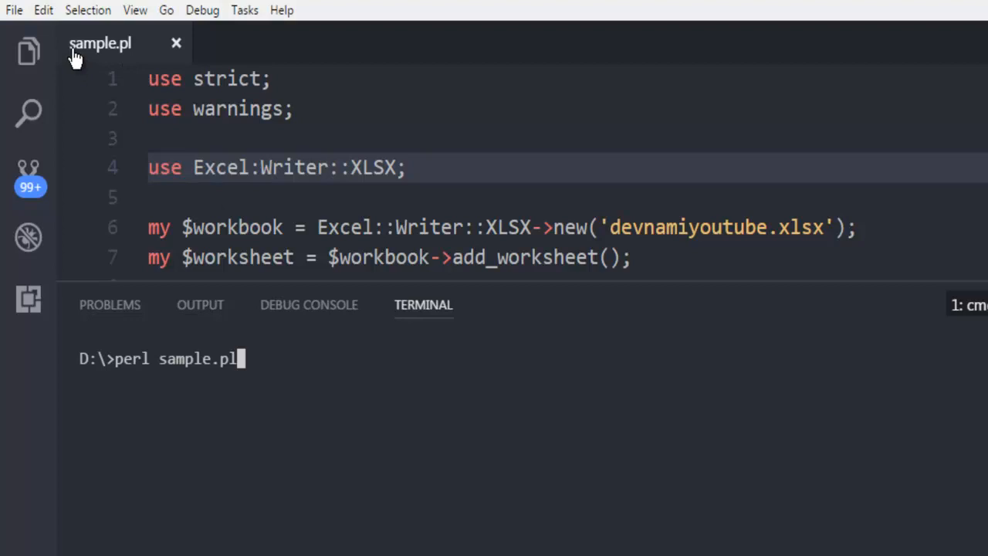
pyautogui.moveTo(75, 54)
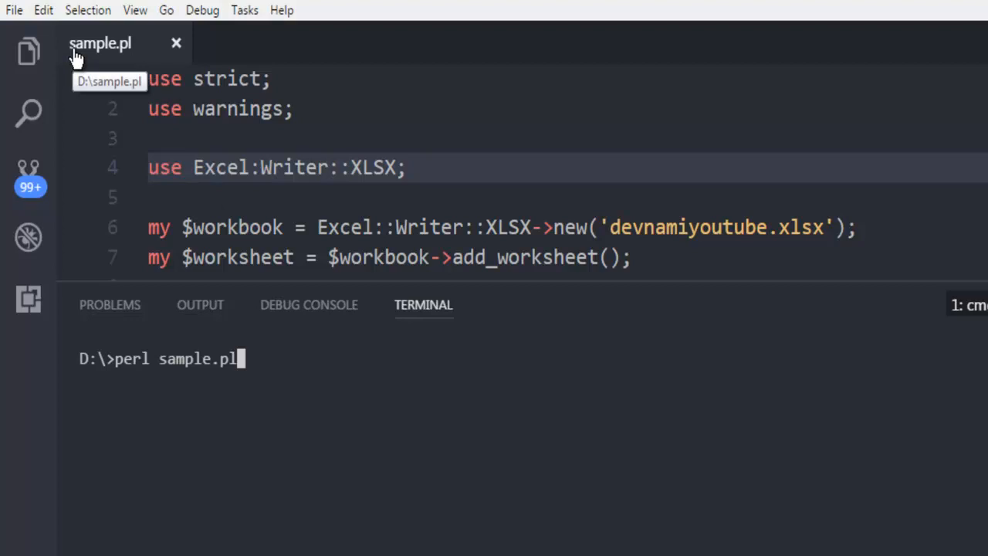
pyautogui.moveTo(640, 234)
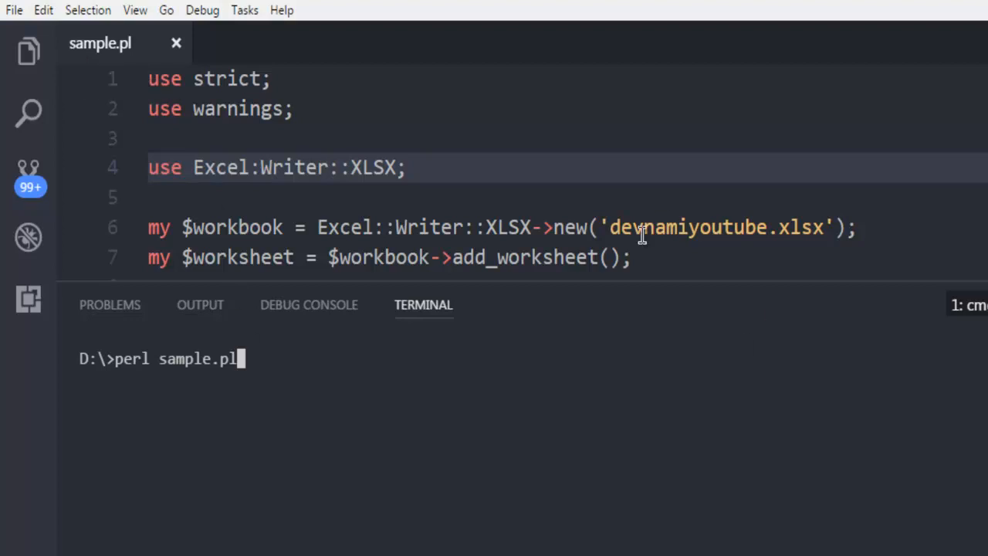
pyautogui.moveTo(708, 243)
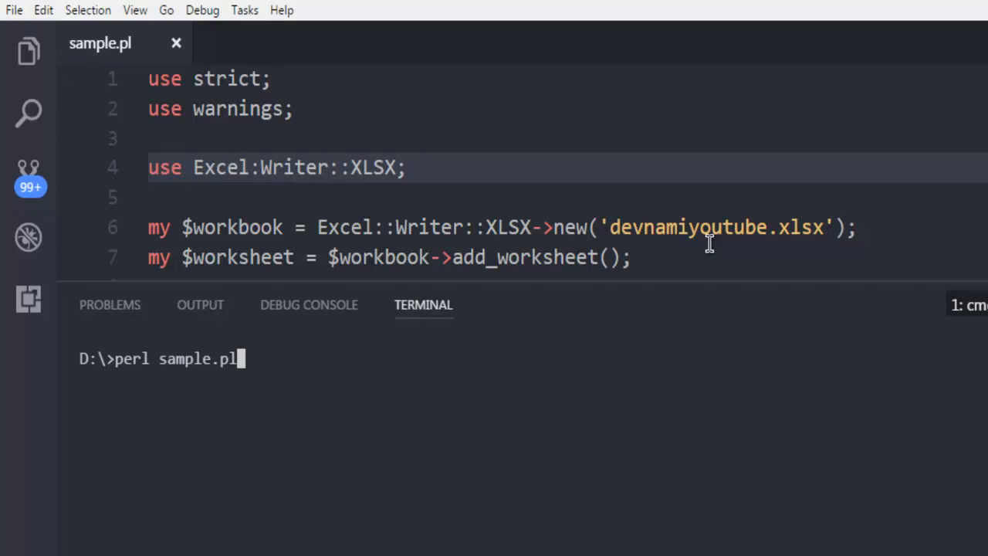
pyautogui.moveTo(636, 347)
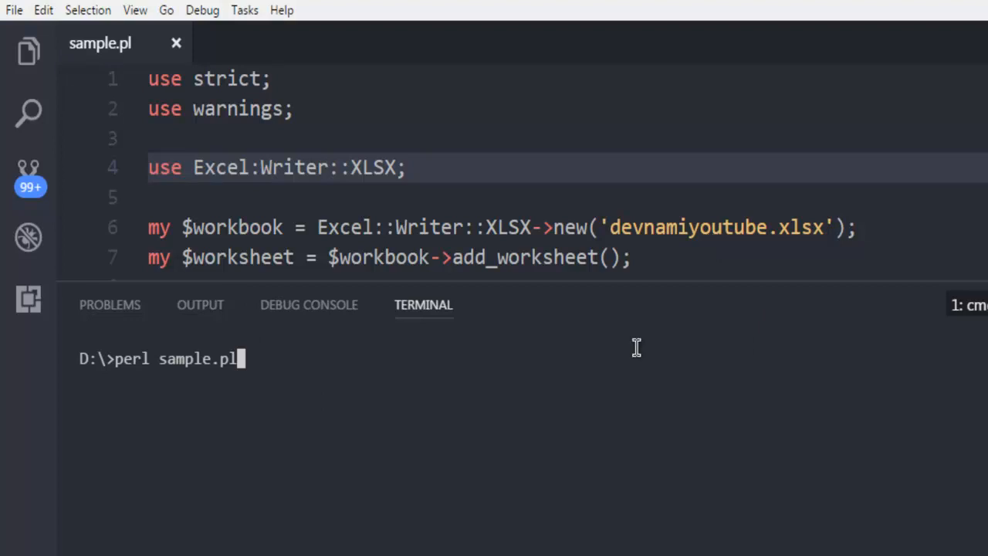
# Step: Run perl sample.pl and review the syntax error at line 4 near "use Excel:"
pyautogui.press('Return')
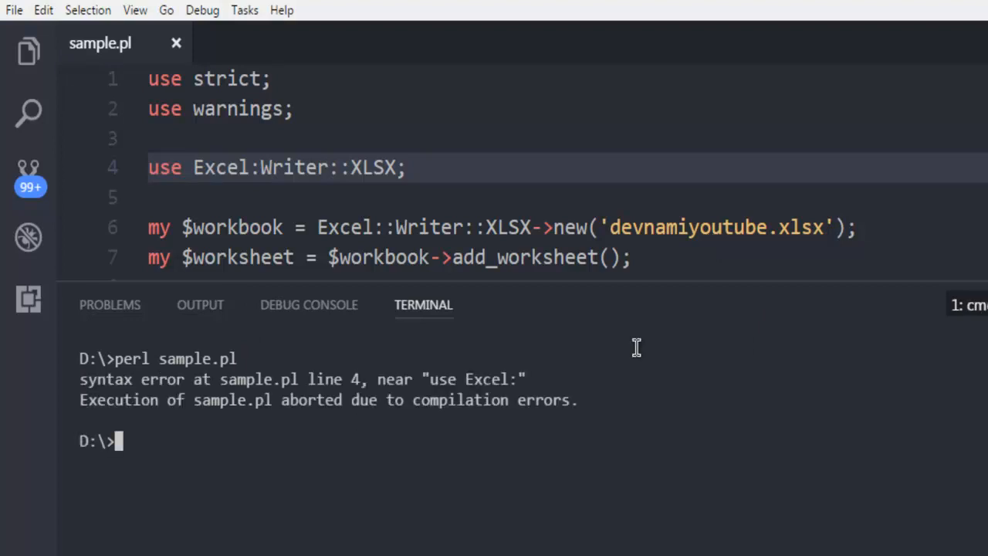
pyautogui.moveTo(622, 355)
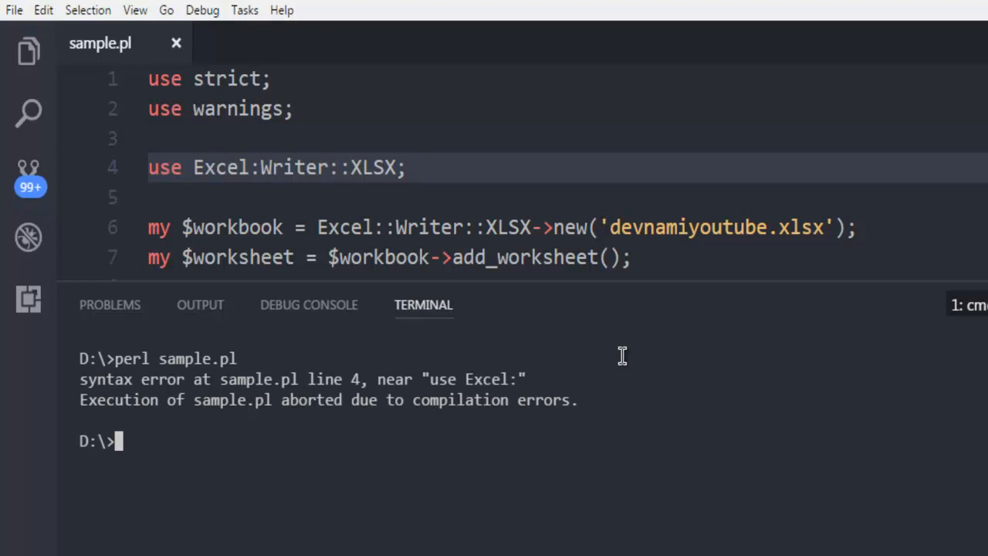
pyautogui.moveTo(388, 417)
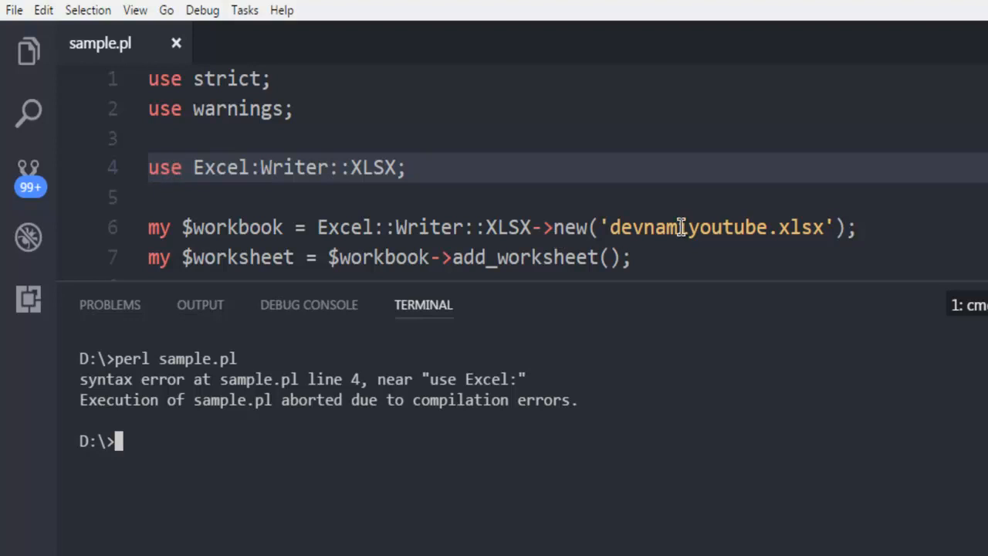
pyautogui.moveTo(357, 238)
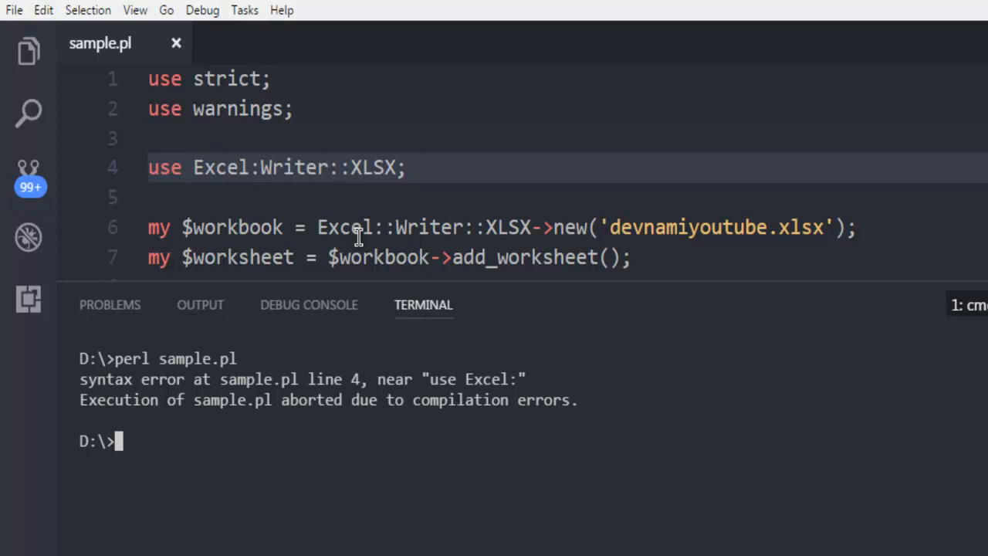
pyautogui.moveTo(400, 232)
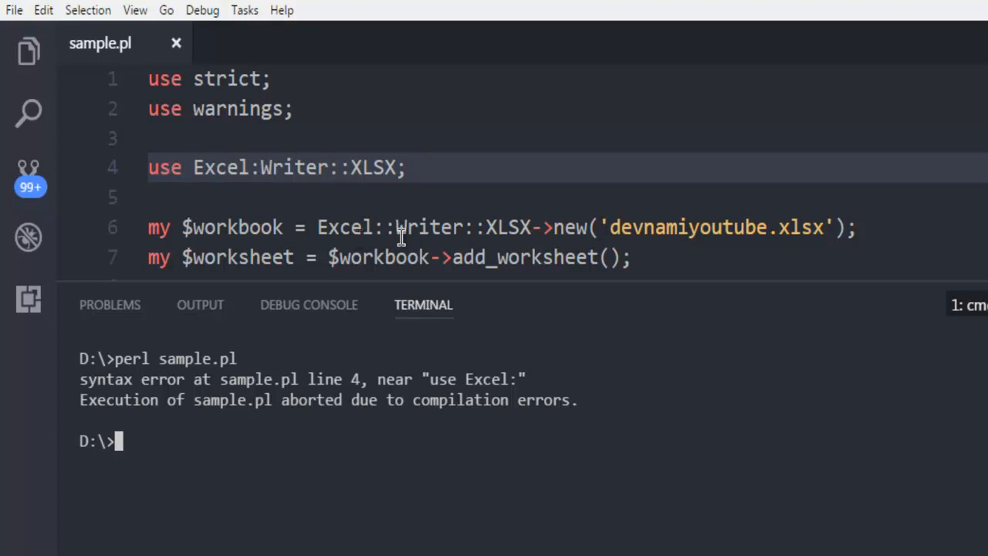
pyautogui.moveTo(395, 227)
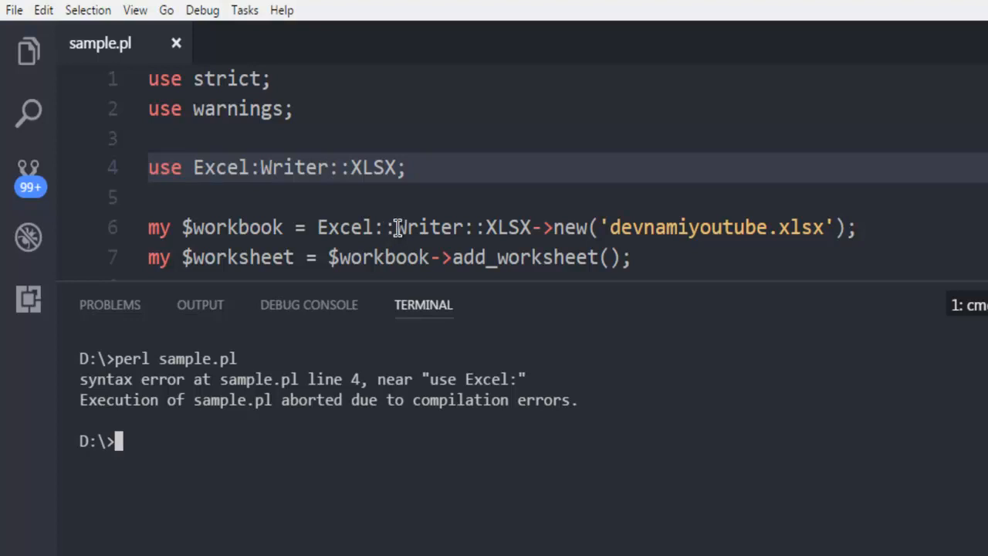
pyautogui.moveTo(537, 392)
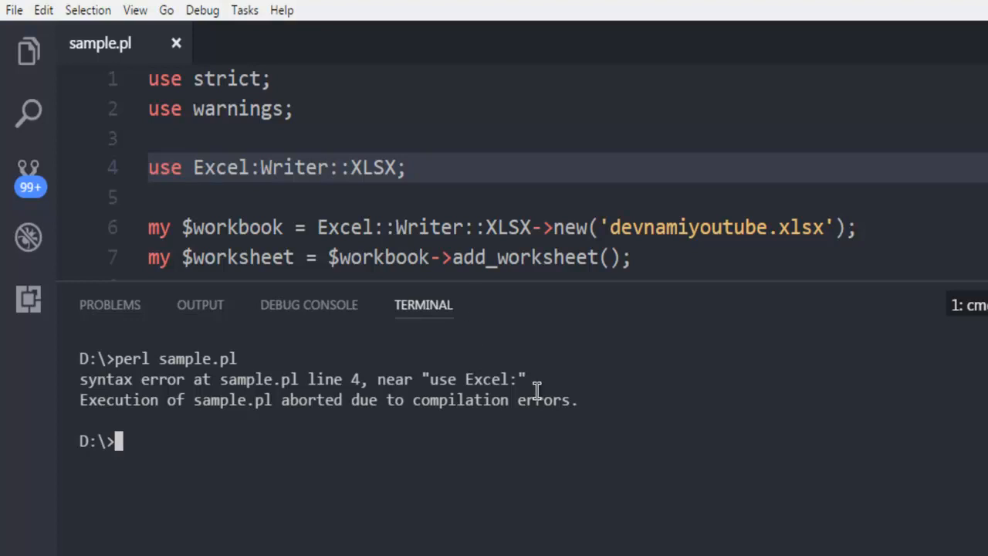
pyautogui.scroll(-3)
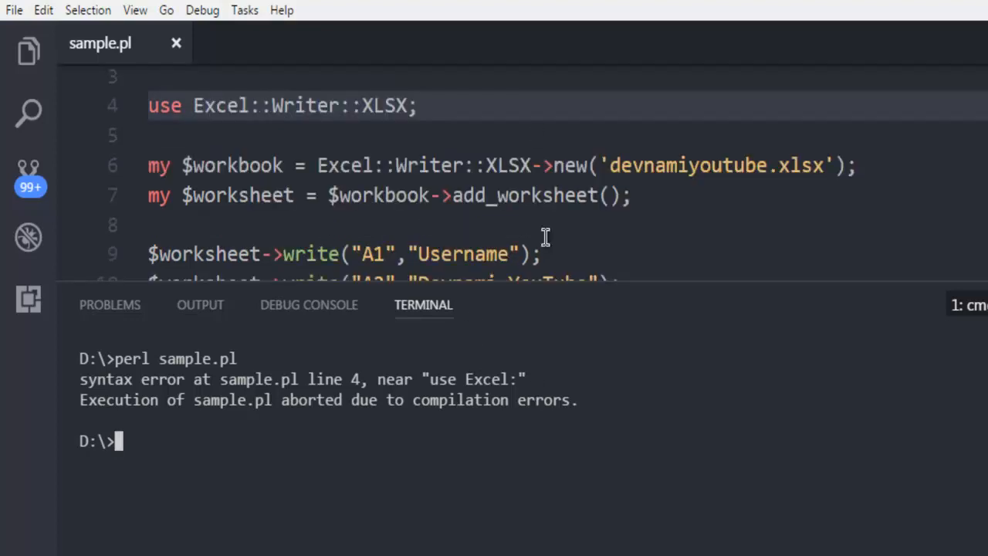
pyautogui.moveTo(466, 372)
pyautogui.write('perl sample.pl')
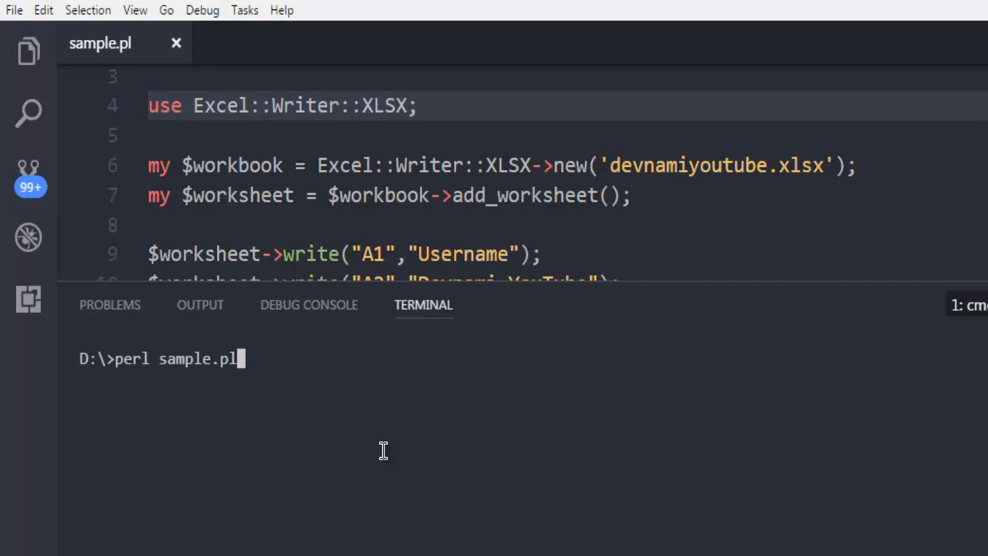
# Step: Rerun sample.pl, then change line 11 to $workbook->close; instead of $worksheet
pyautogui.press('Return')
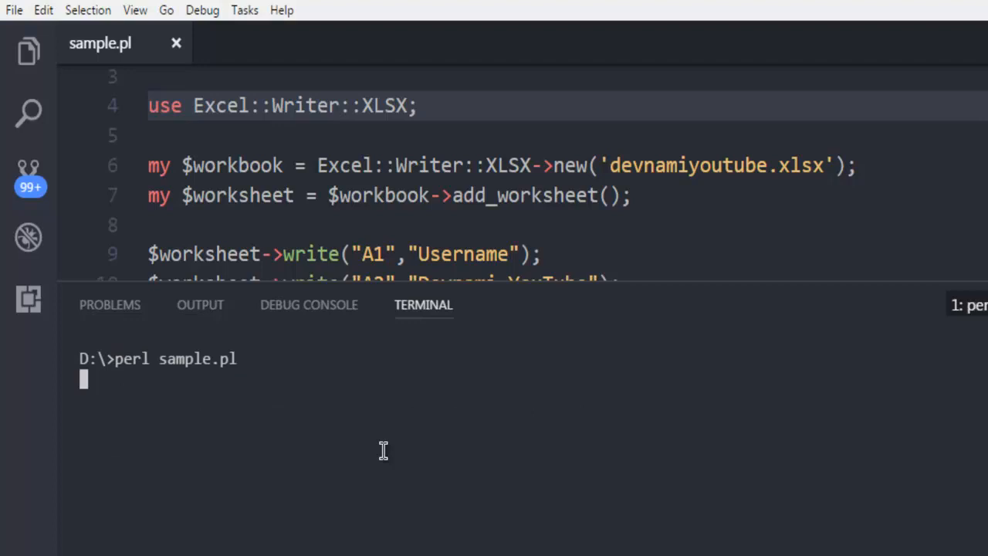
pyautogui.press('Return')
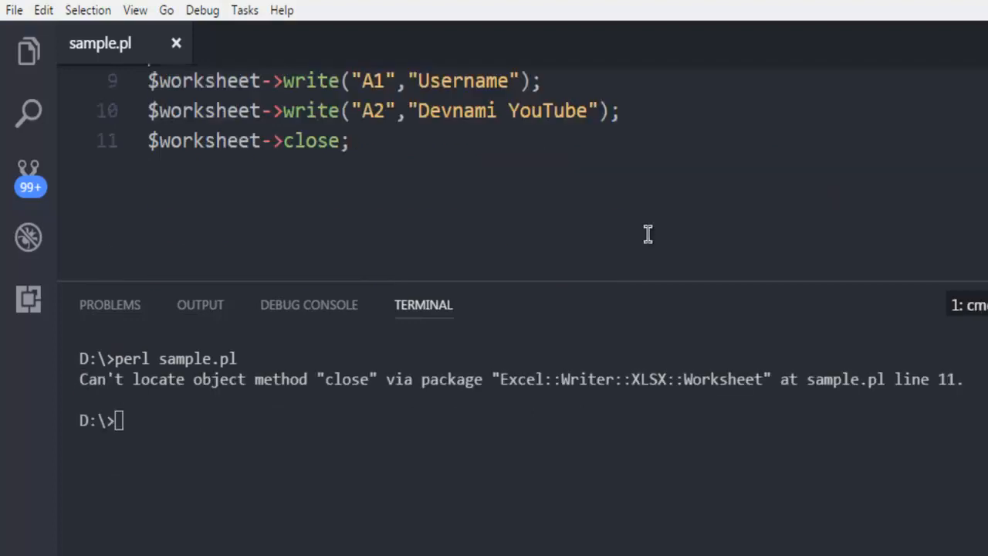
pyautogui.moveTo(241, 389)
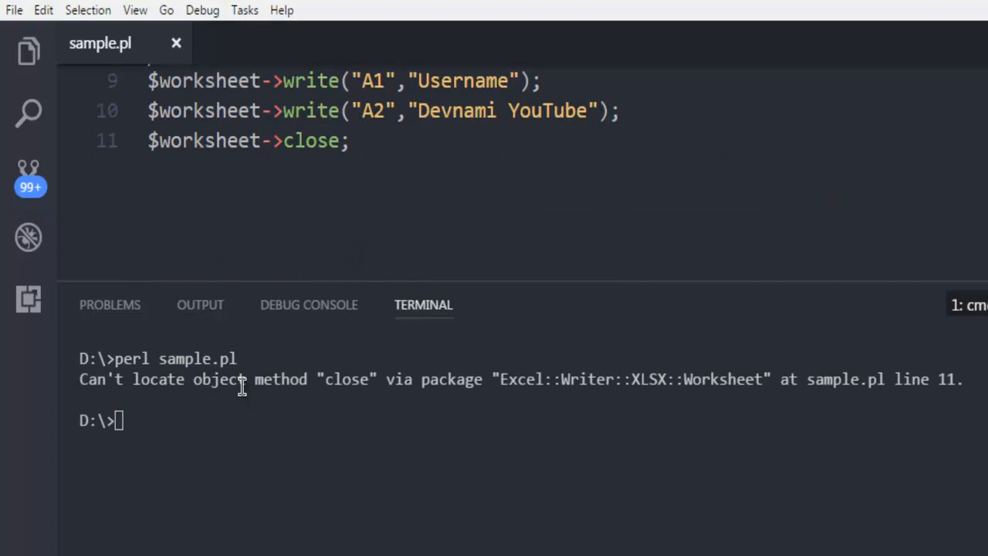
pyautogui.click(263, 141)
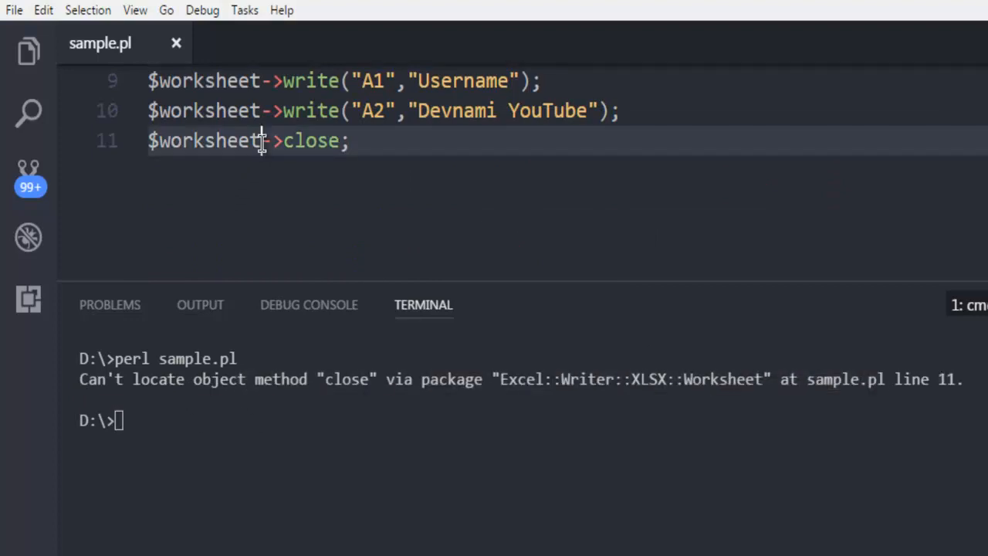
pyautogui.write('workboo')
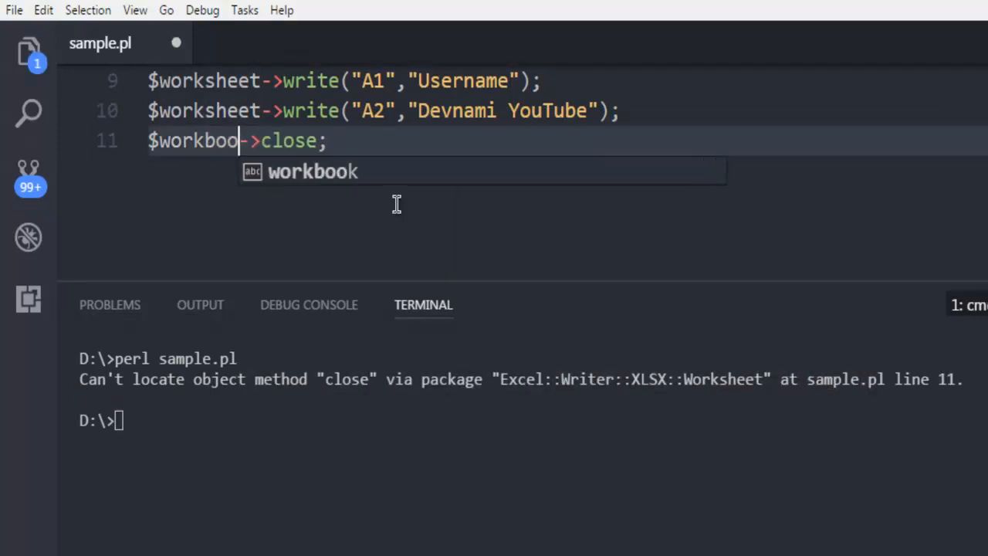
pyautogui.write('k')
pyautogui.click(533, 420)
pyautogui.write('perl sample.pl')
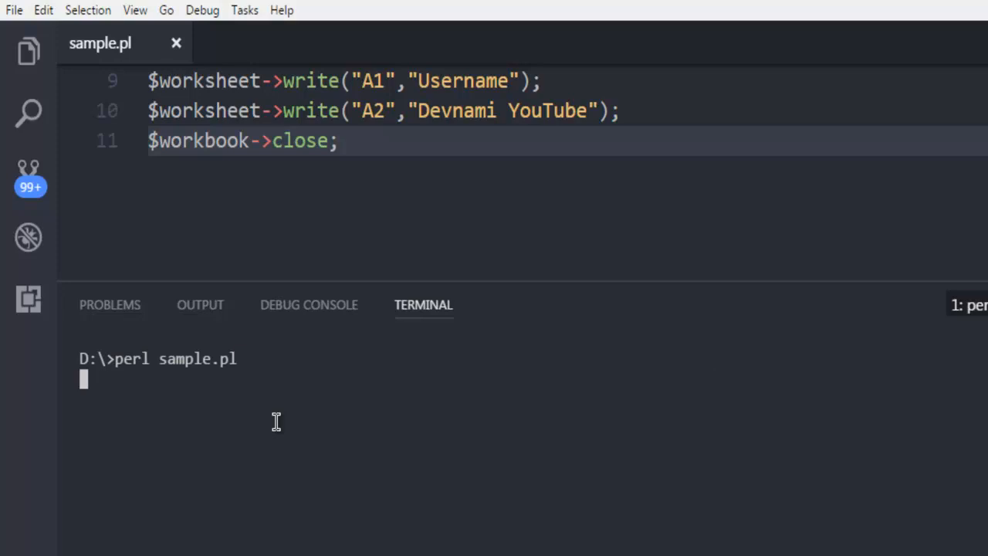
# Step: Run the corrected sample.pl with no errors and bring up Computer in Windows Explorer
pyautogui.press('Return')
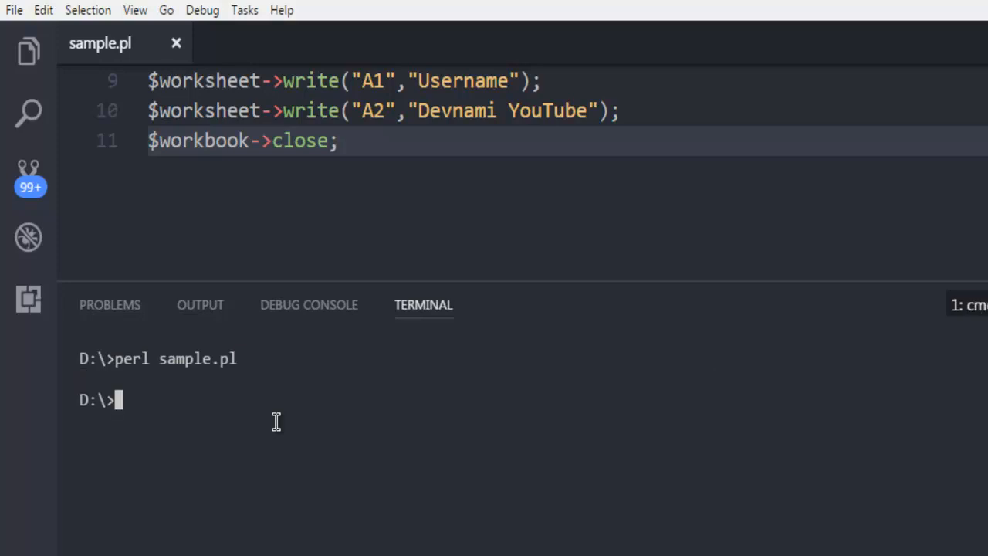
pyautogui.moveTo(232, 432)
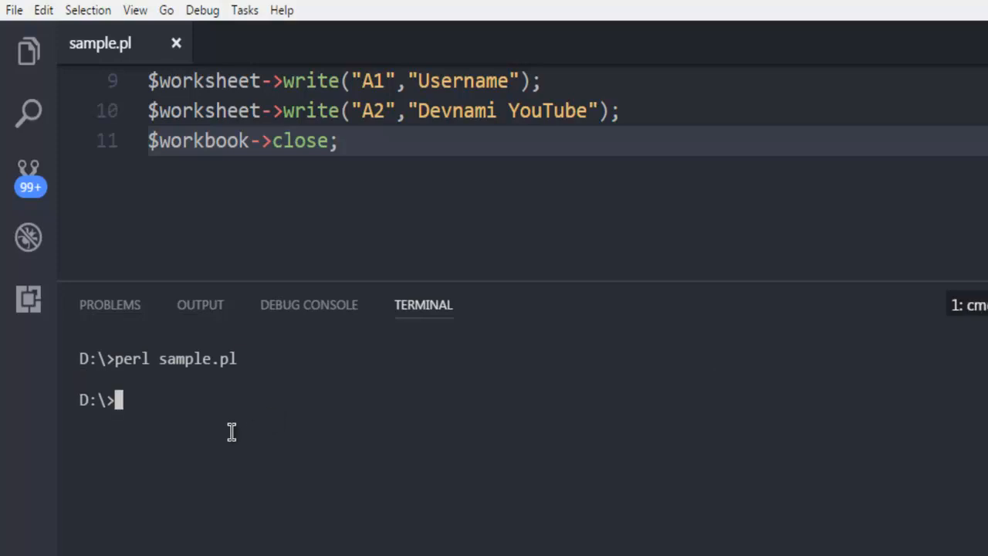
pyautogui.click(16, 553)
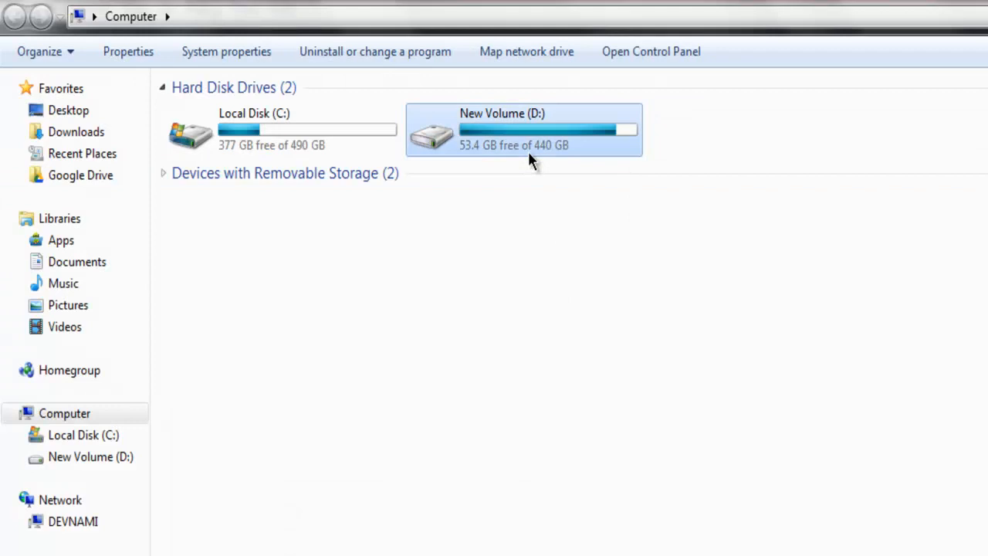
# Step: Open drive D: and select the generated devnamiyoutube.xlsx workbook
pyautogui.doubleClick(523, 129)
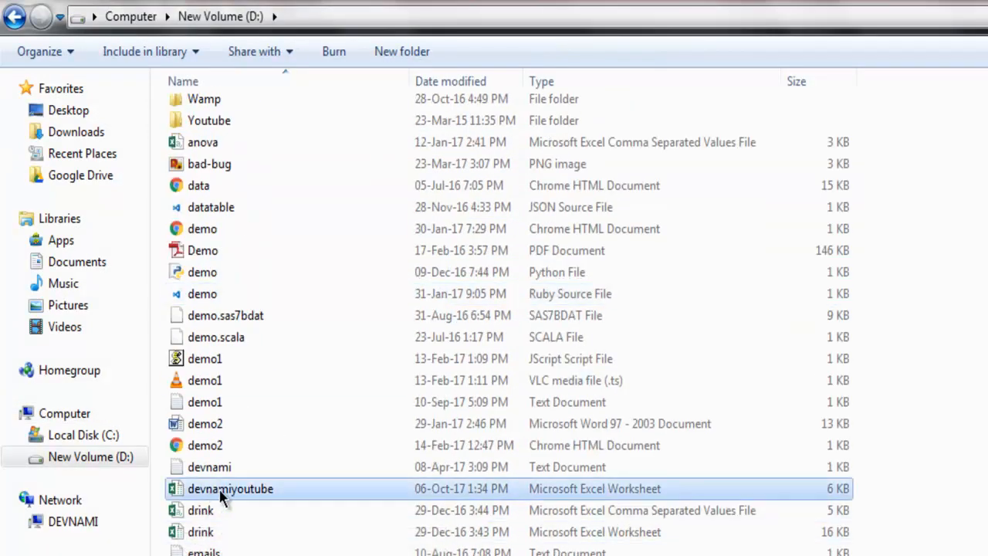
pyautogui.click(229, 487)
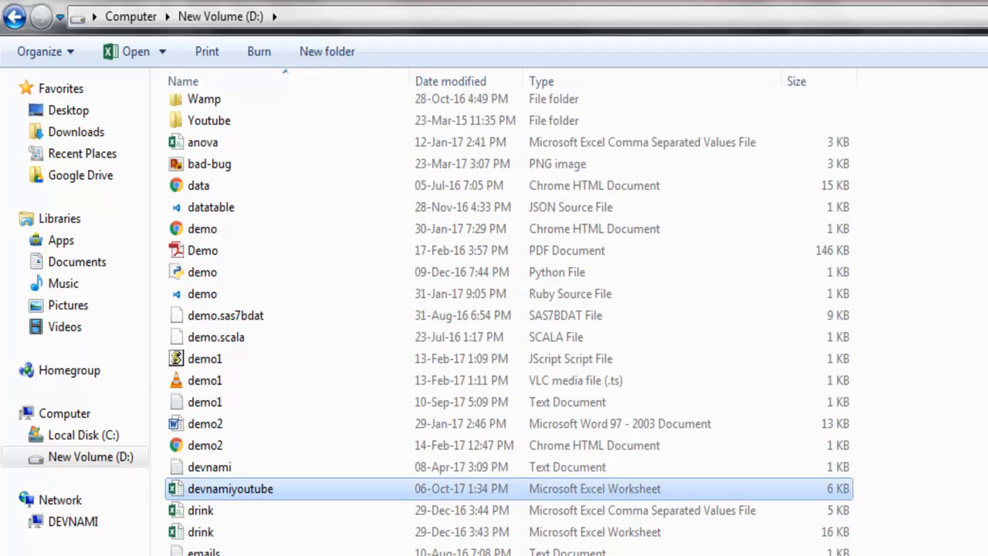
pyautogui.moveTo(934, 454)
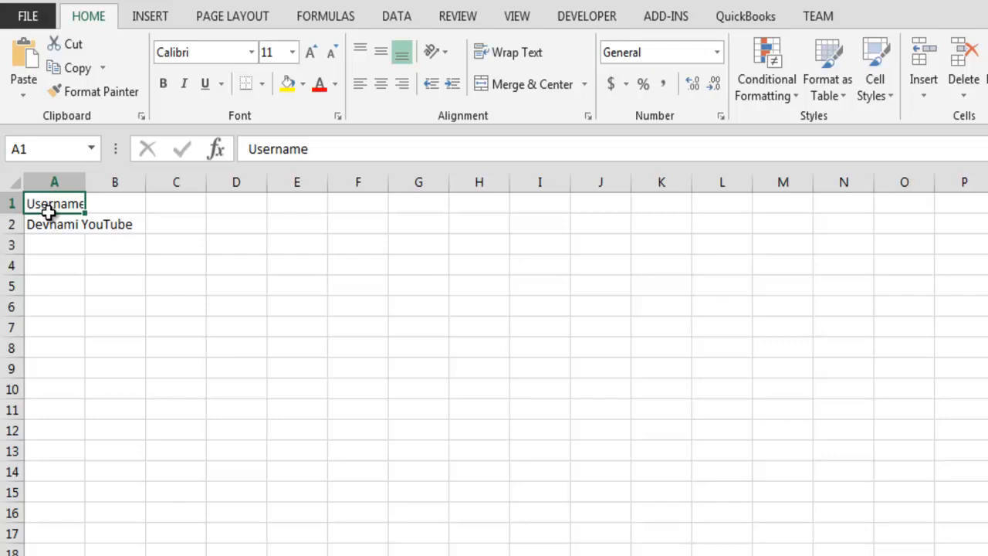
pyautogui.moveTo(89, 234)
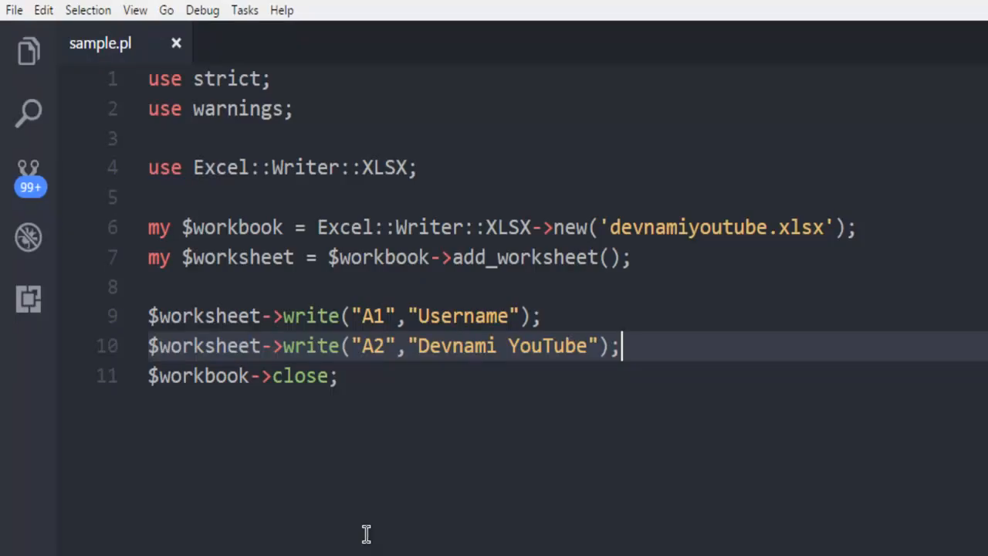
pyautogui.click(543, 315)
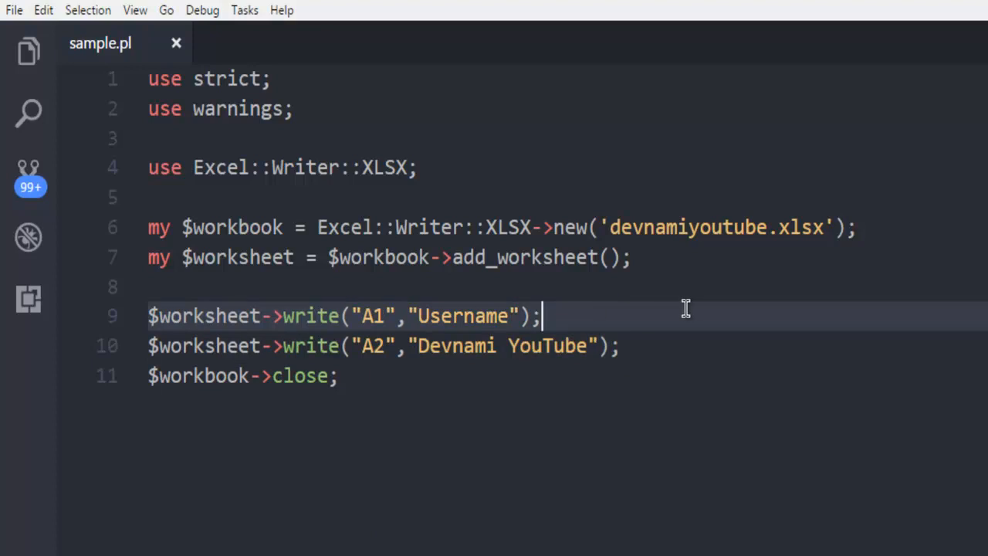
pyautogui.moveTo(608, 312)
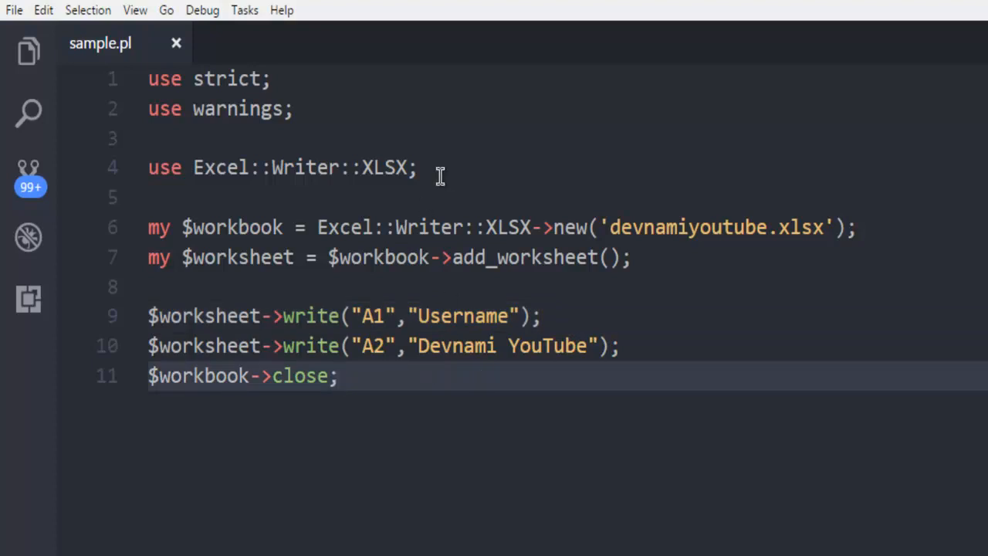
pyautogui.click(290, 167)
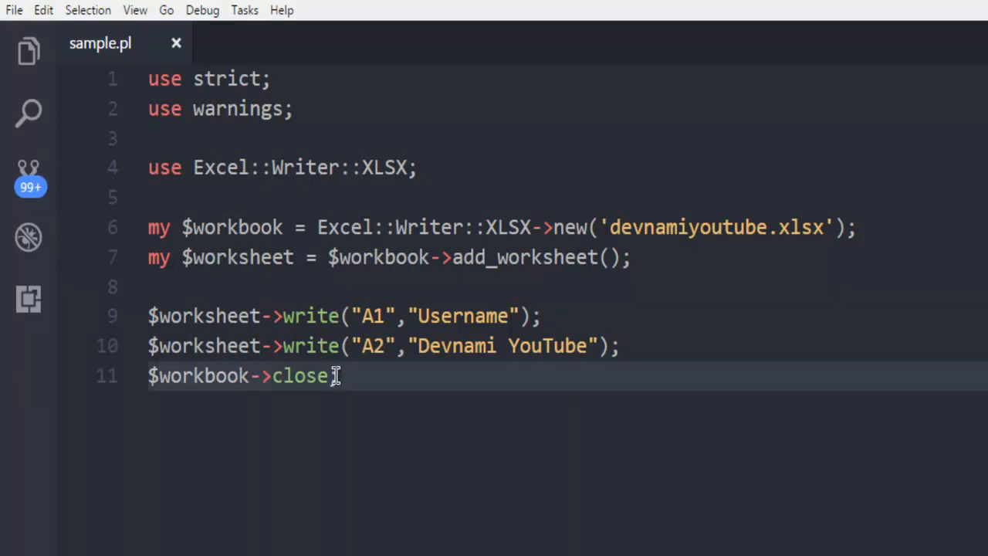
pyautogui.write(';')
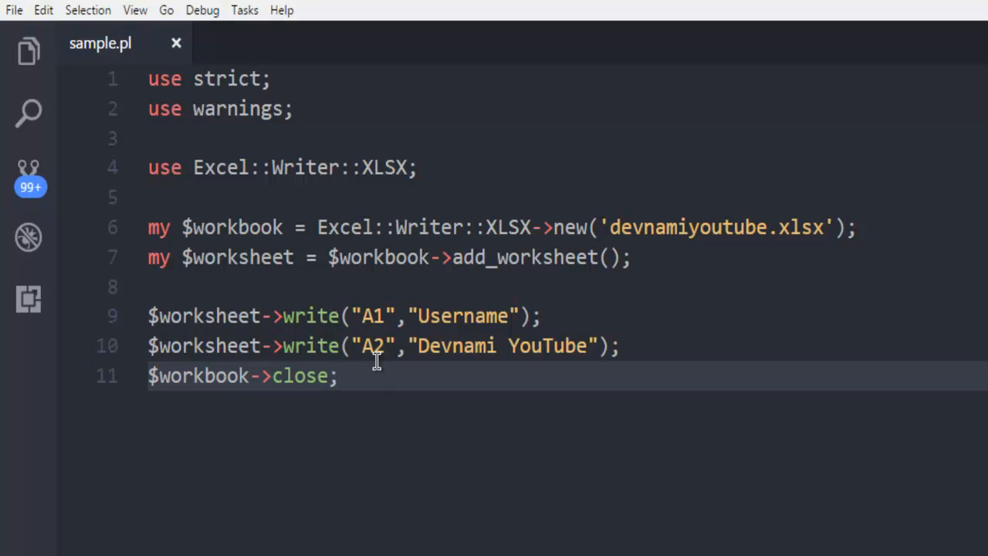